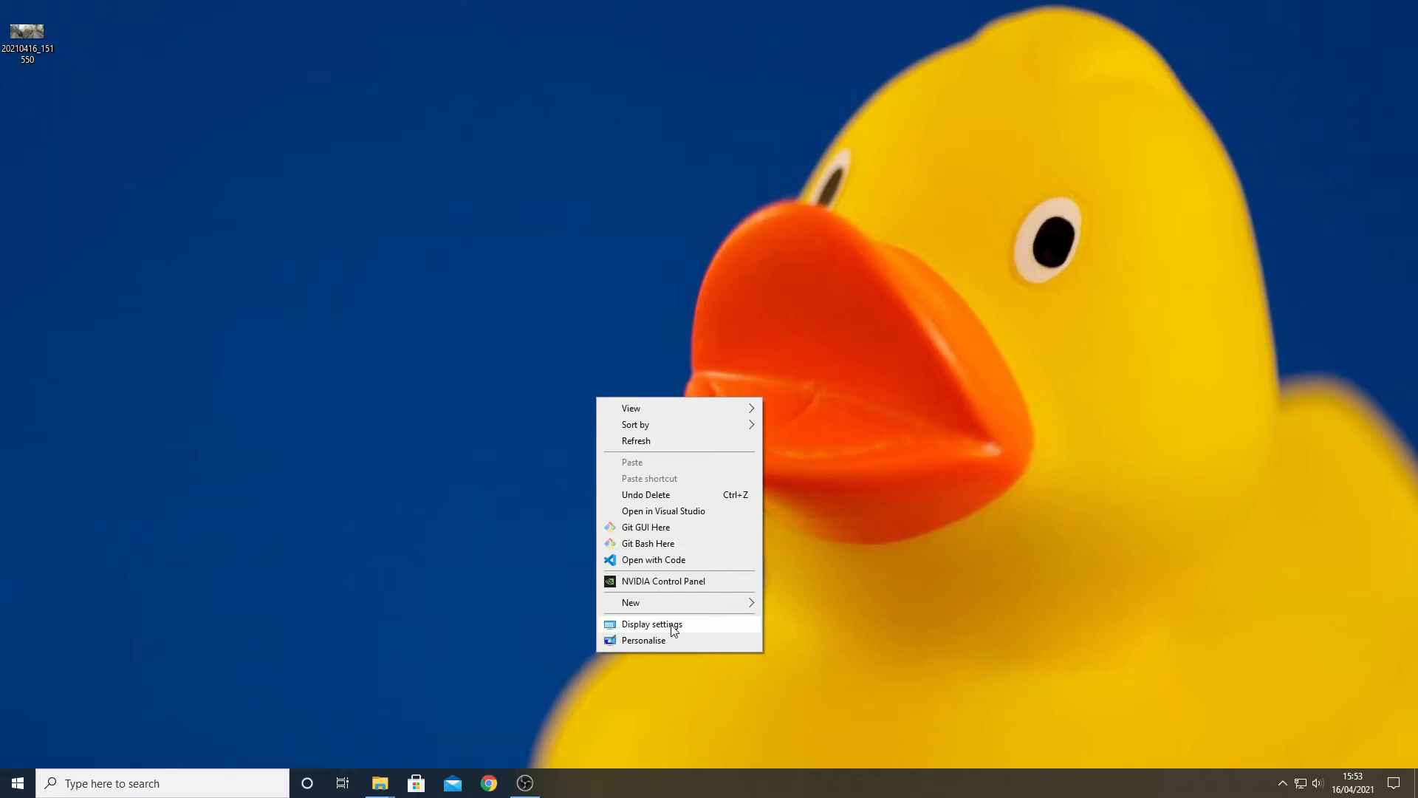
# Step: Open Display settings and check monitor 1's resolution: two 1920 × 1080 monitors, extended
pyautogui.click(651, 623)
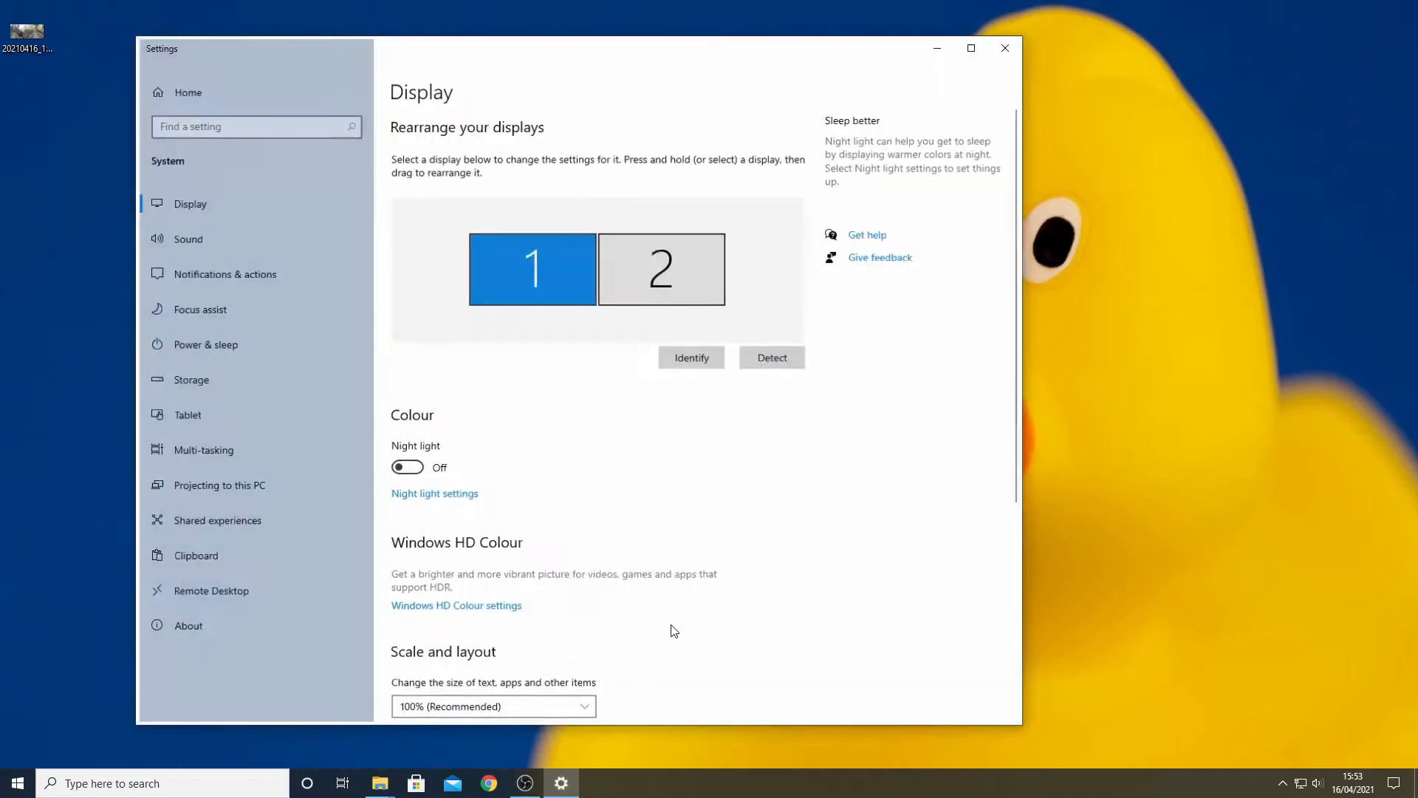
pyautogui.click(532, 267)
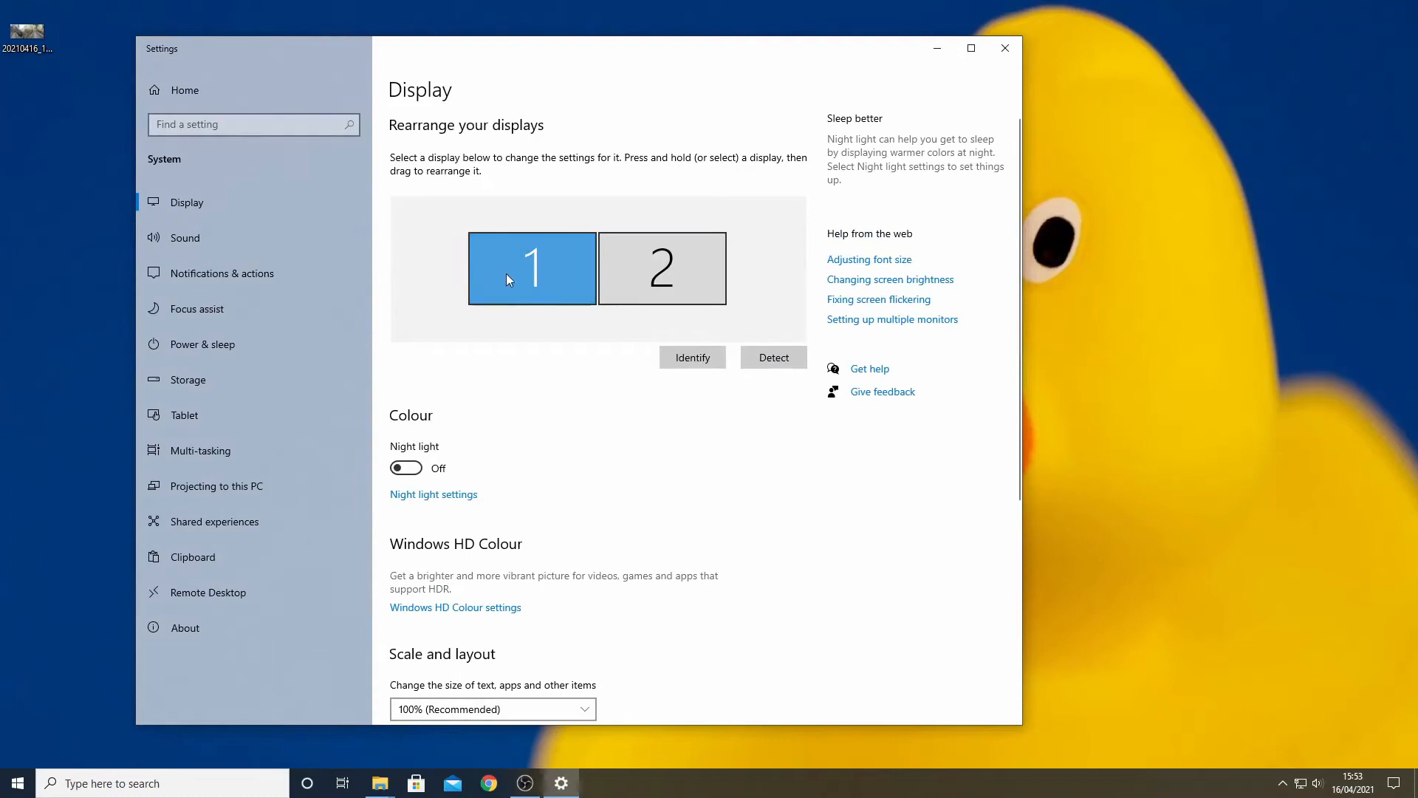
pyautogui.scroll(-3)
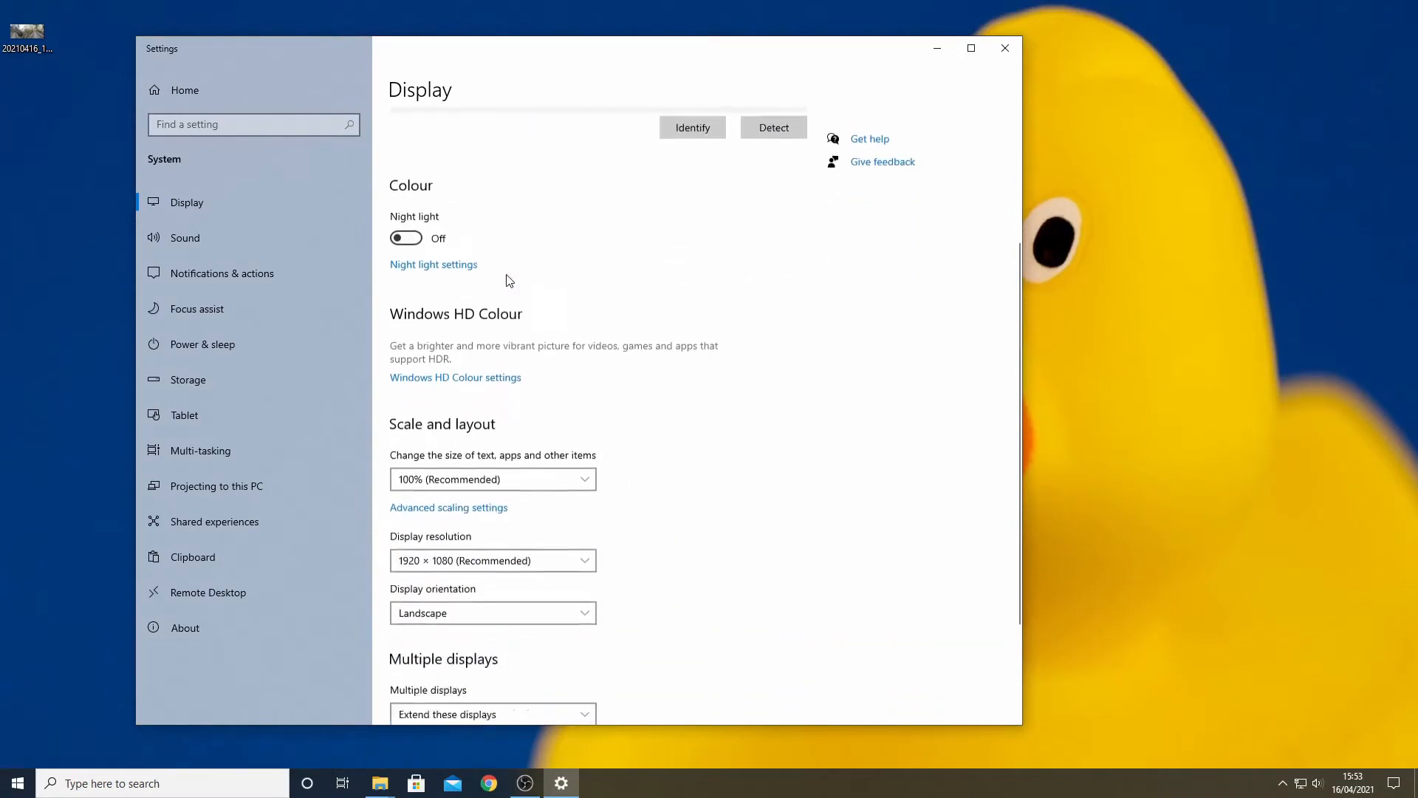
pyautogui.scroll(-3)
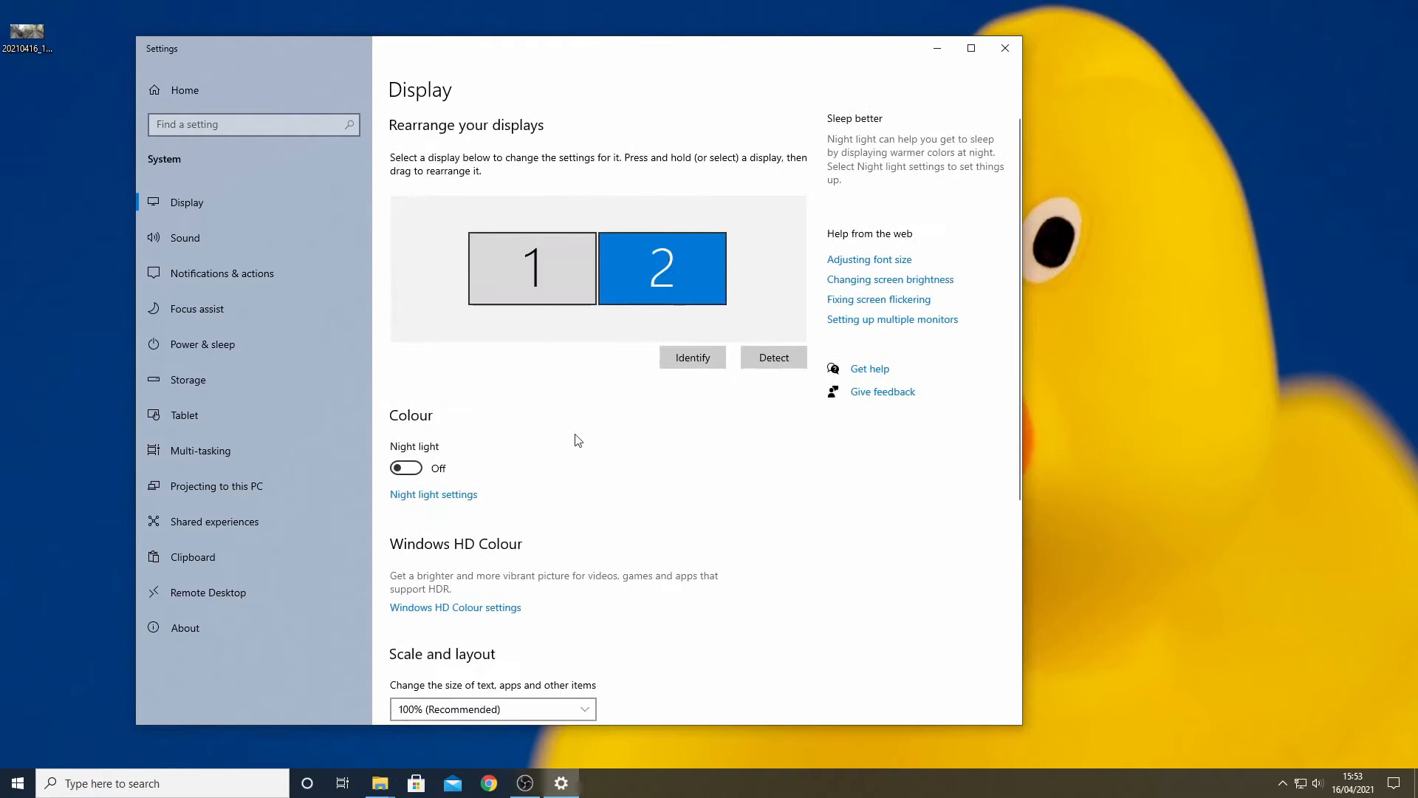
pyautogui.scroll(-3)
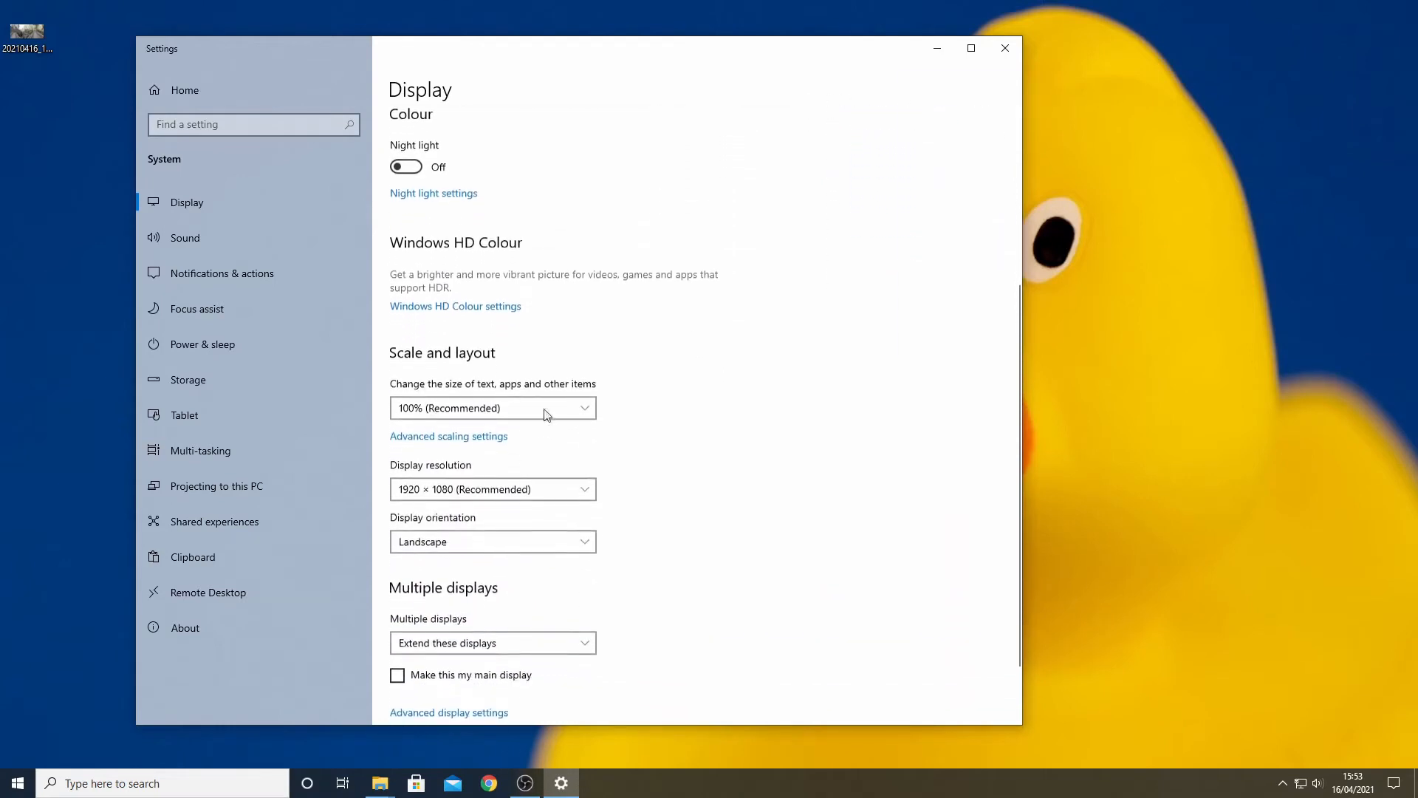
pyautogui.scroll(-3)
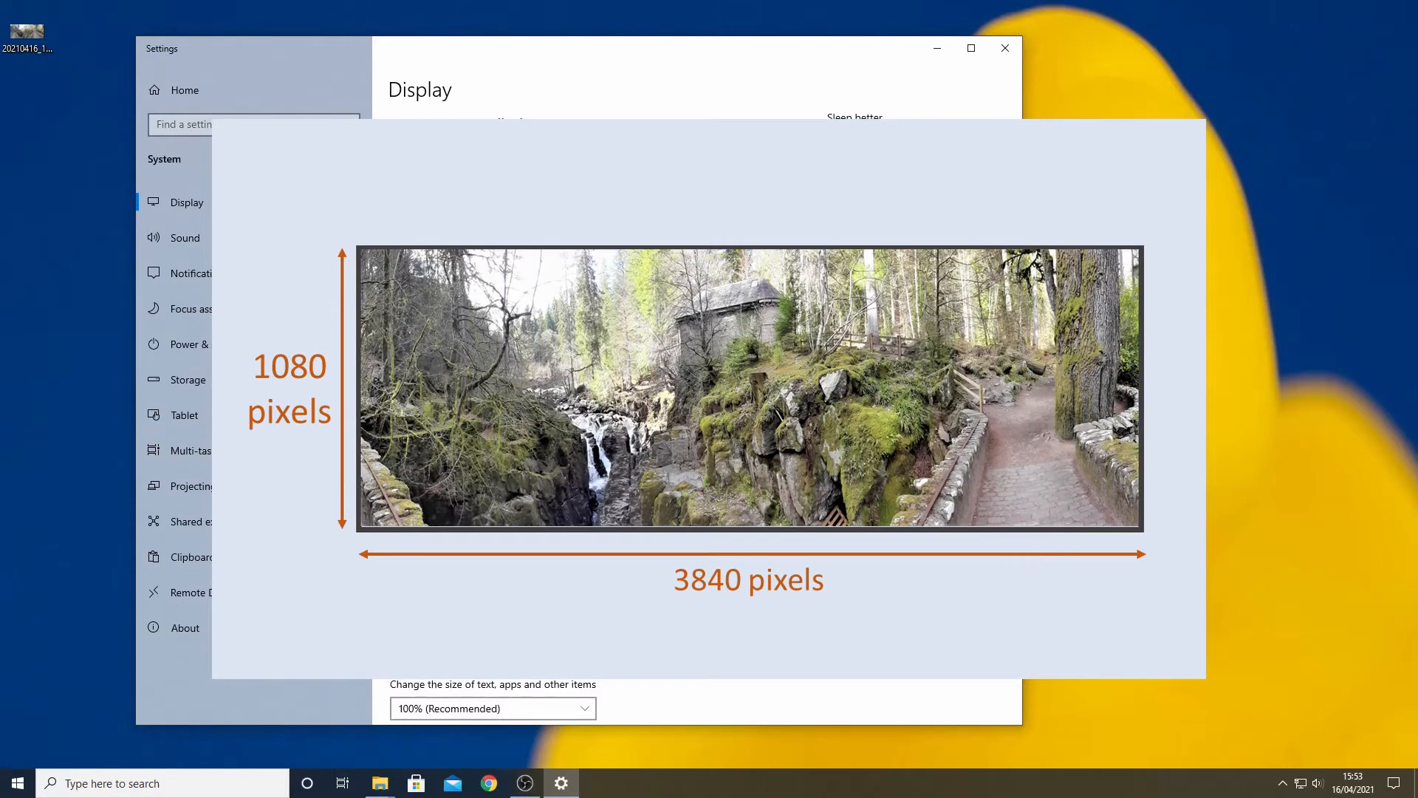
# Step: Close the Display settings window to return to the desktop
pyautogui.click(1004, 48)
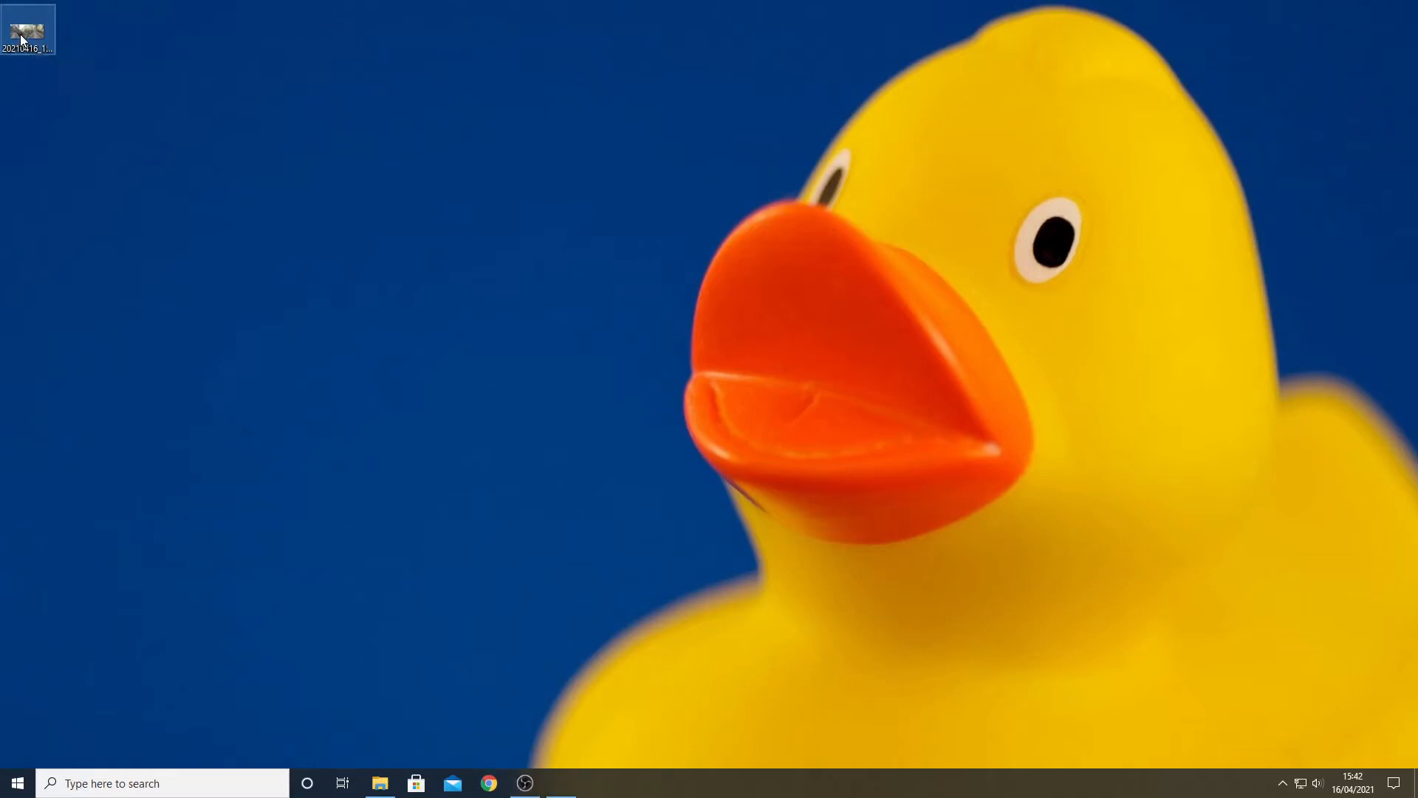
# Step: Open the forest panorama in Photos and show the Edit & Create options
pyautogui.doubleClick(27, 28)
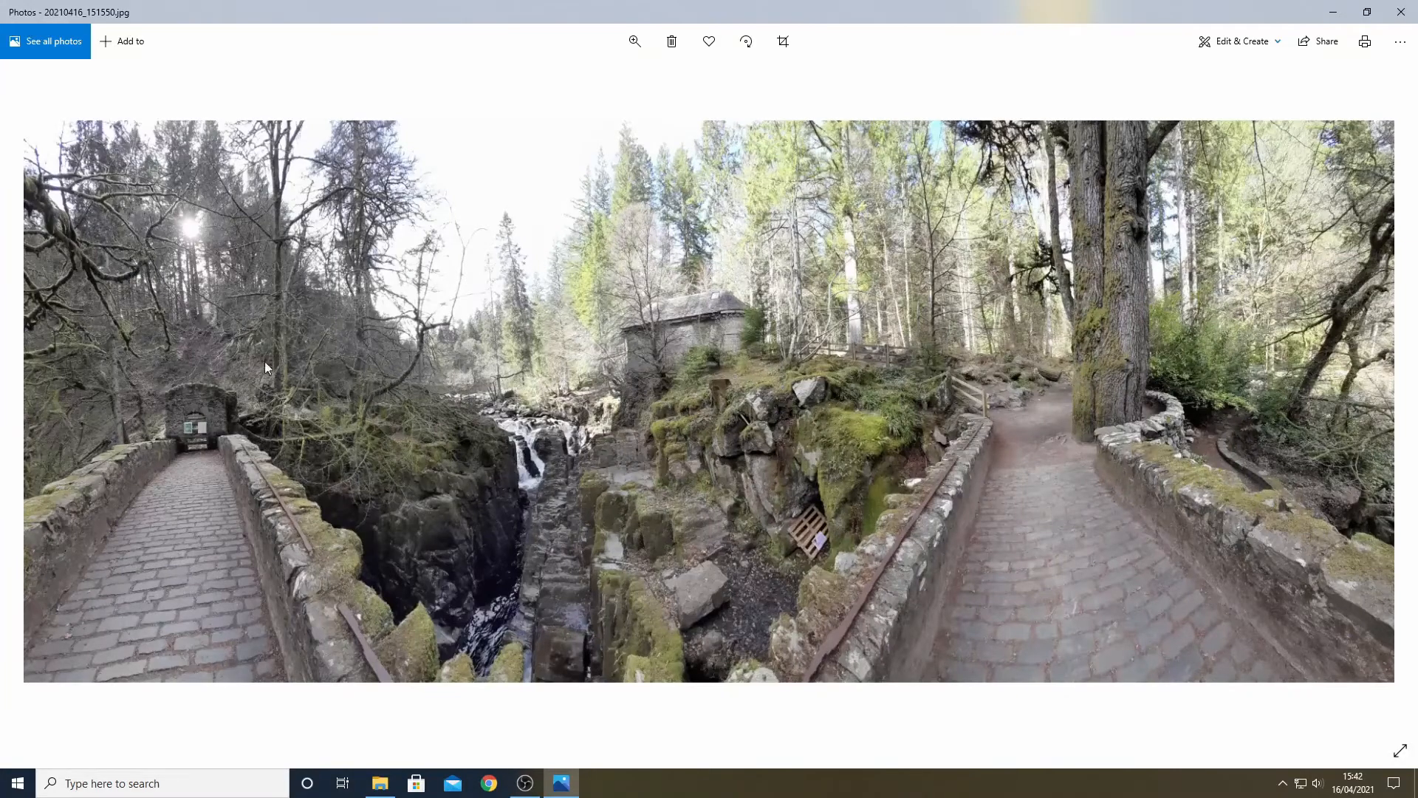
pyautogui.moveTo(184, 373)
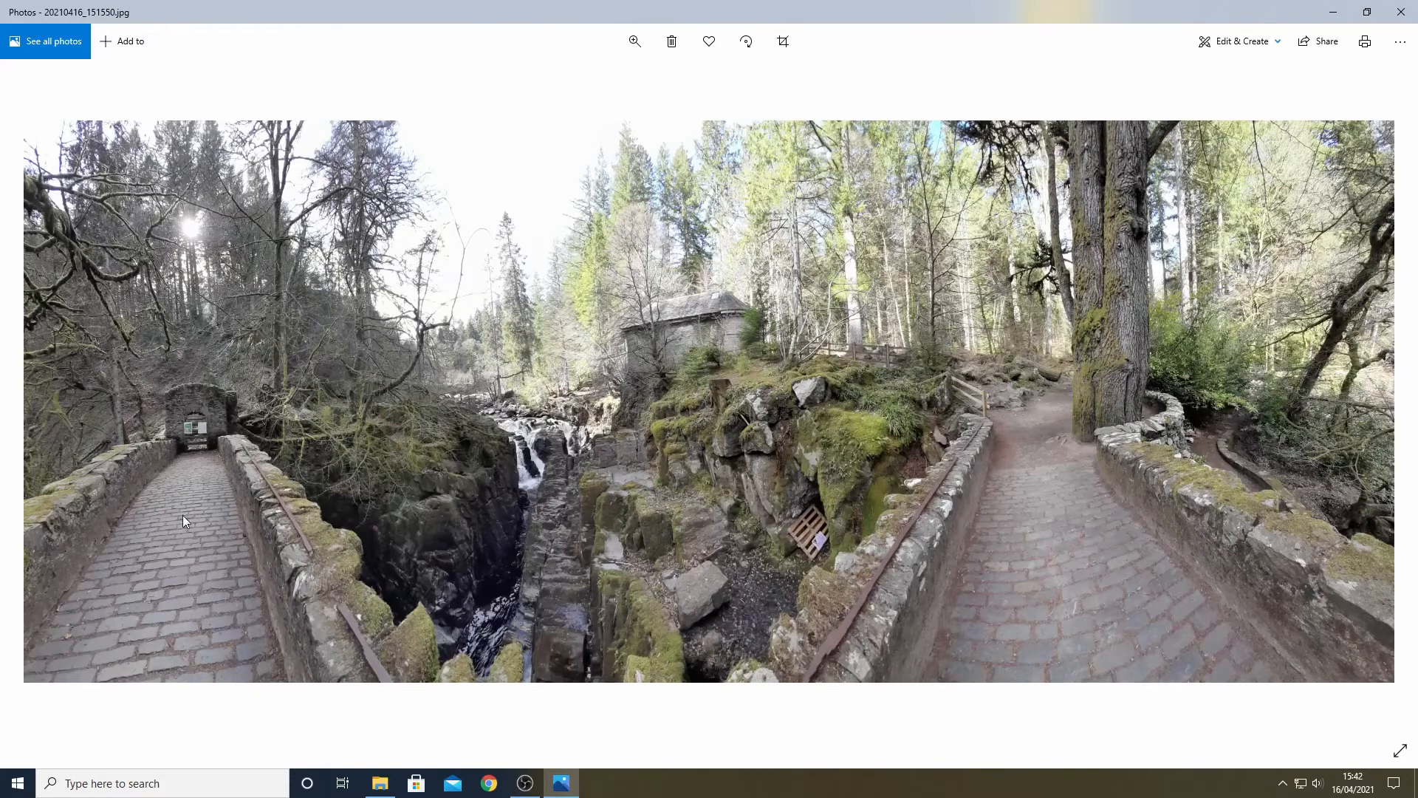
pyautogui.moveTo(1072, 317)
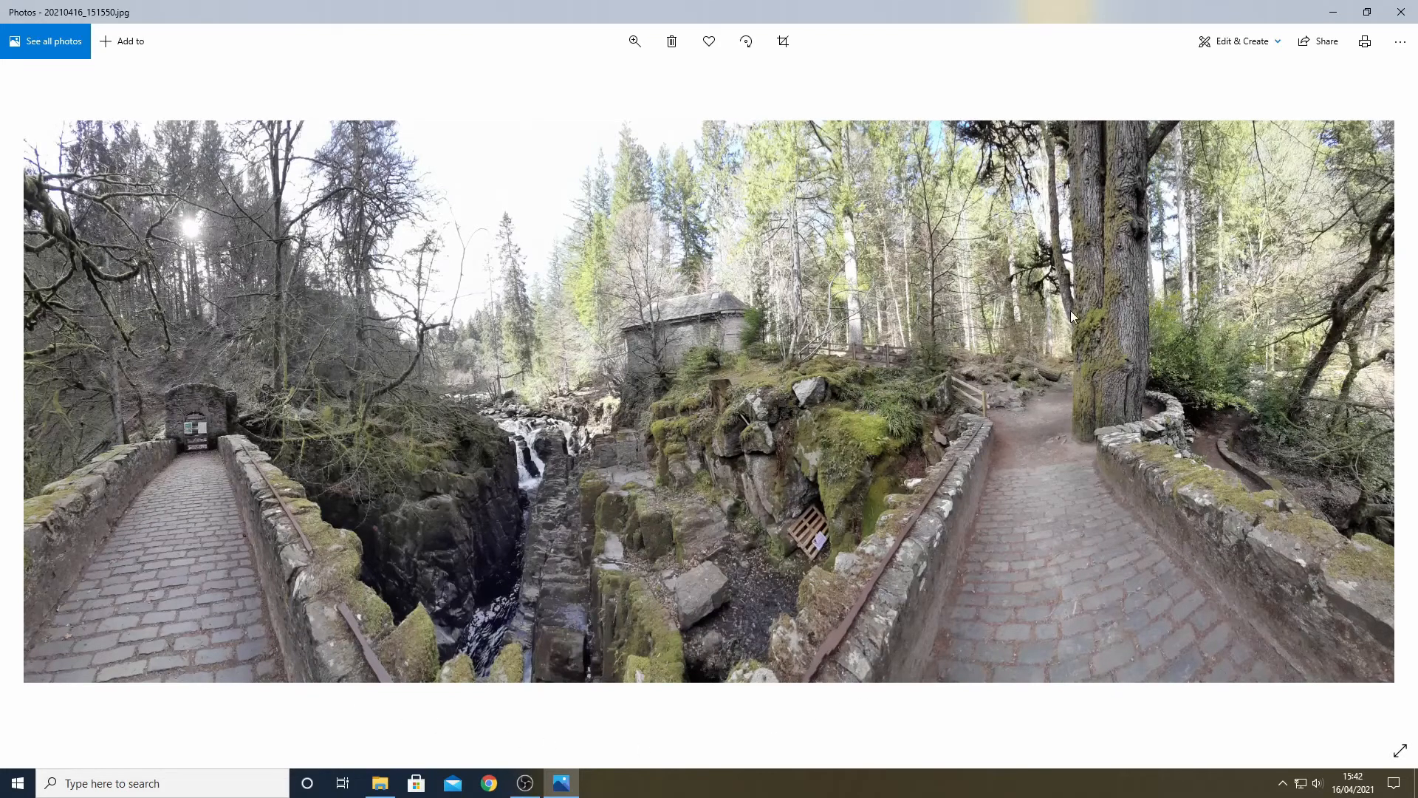
pyautogui.moveTo(165, 407)
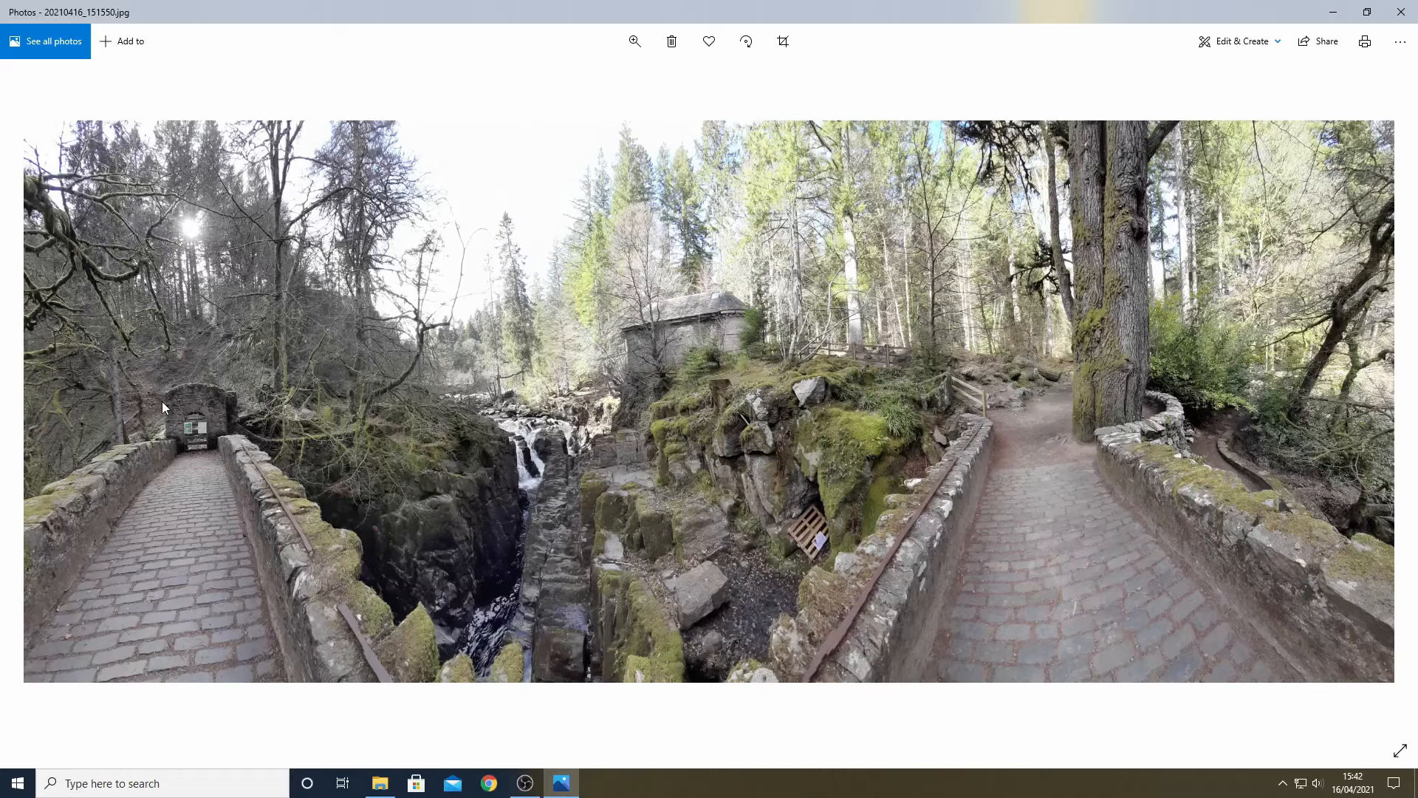
pyautogui.moveTo(976, 408)
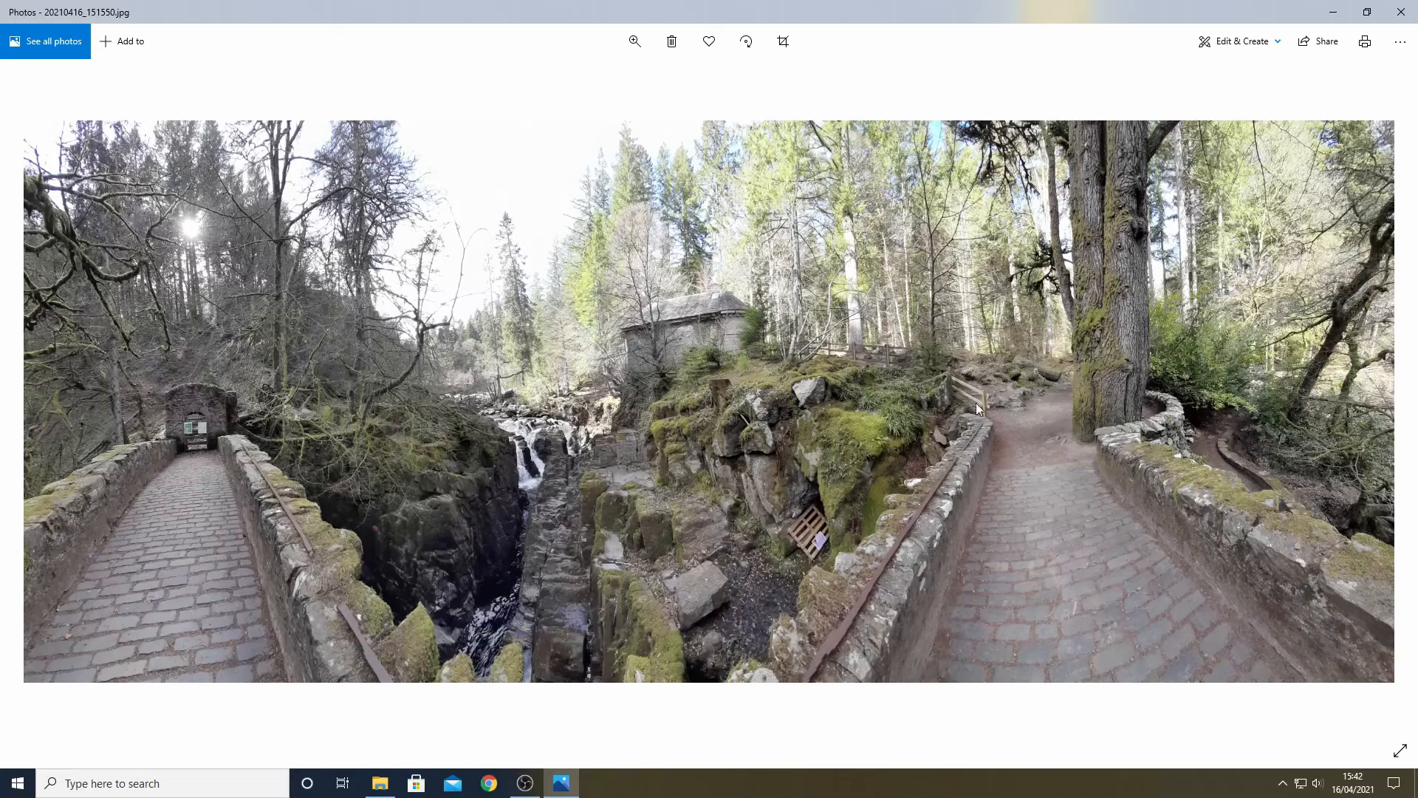
pyautogui.moveTo(1111, 502)
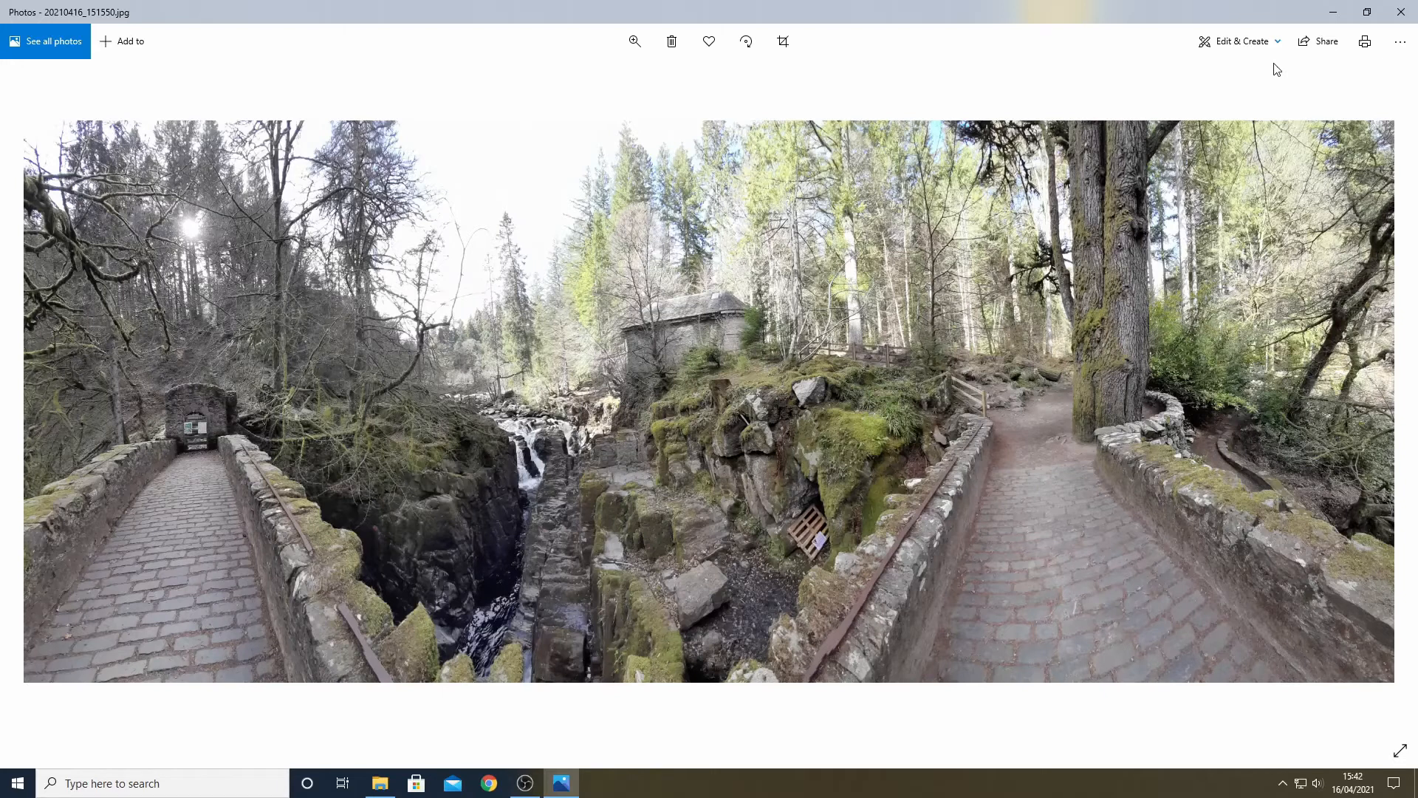
pyautogui.click(1241, 40)
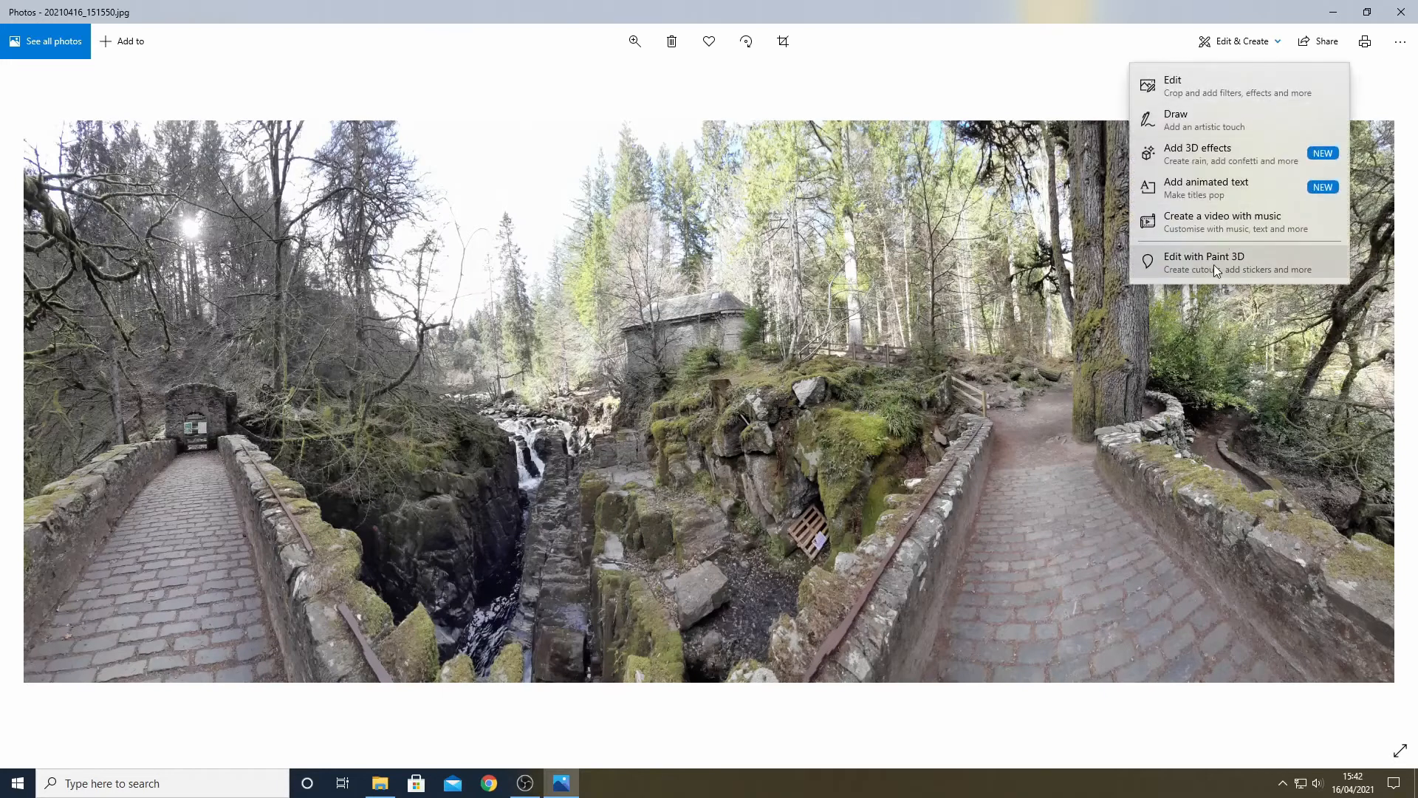
# Step: Open the panorama in Paint 3D with a 3840 × 1080 crop and locked aspect ratio
pyautogui.click(1204, 261)
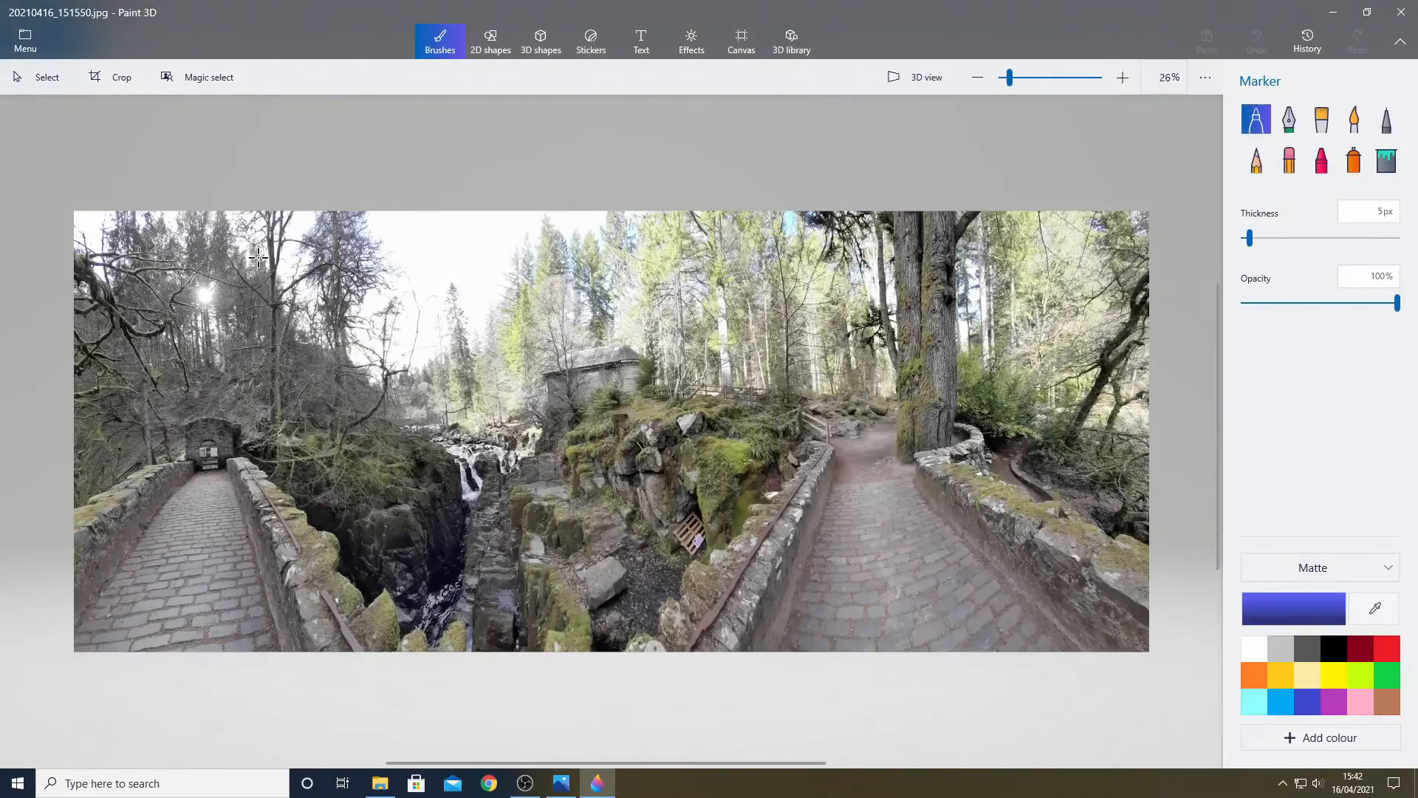
pyautogui.click(113, 77)
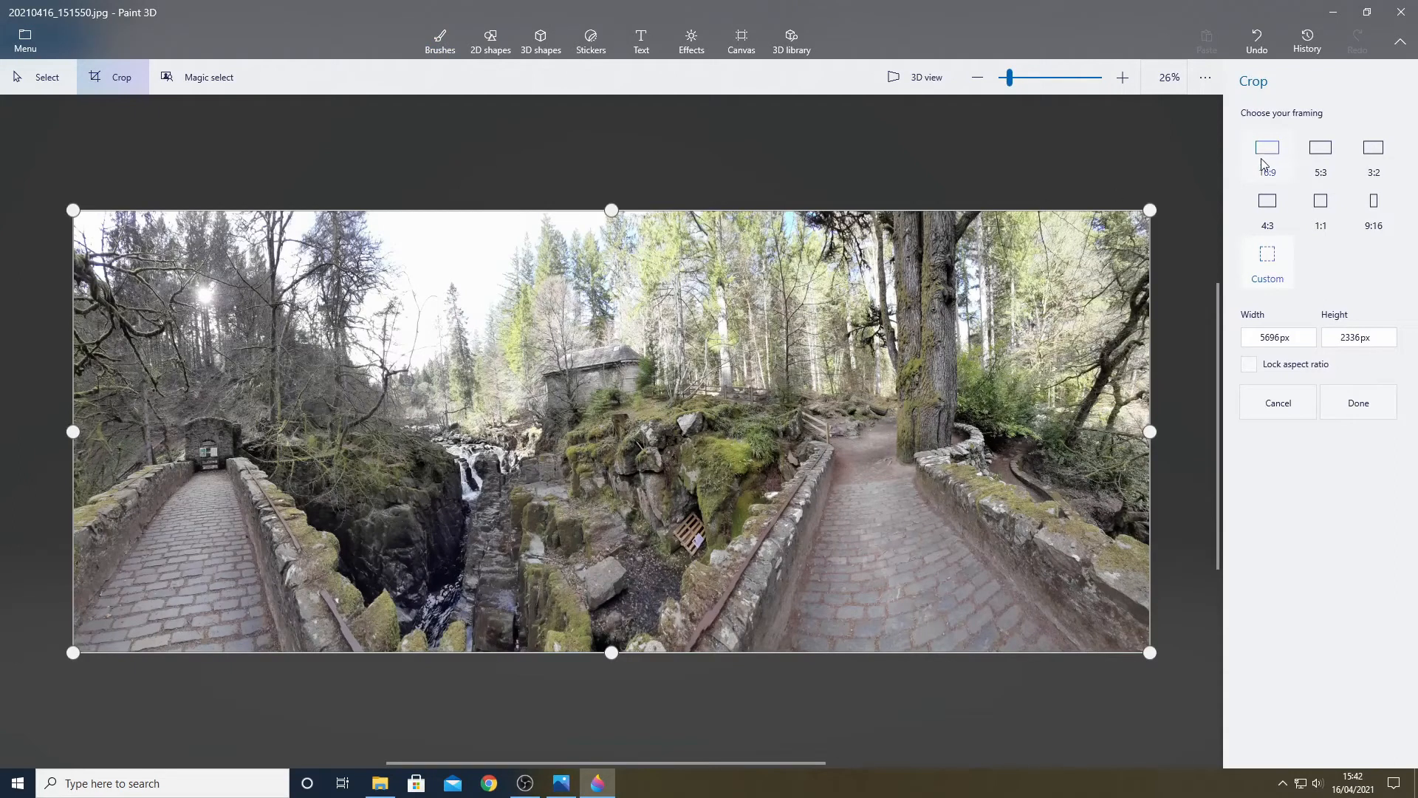
pyautogui.click(1267, 148)
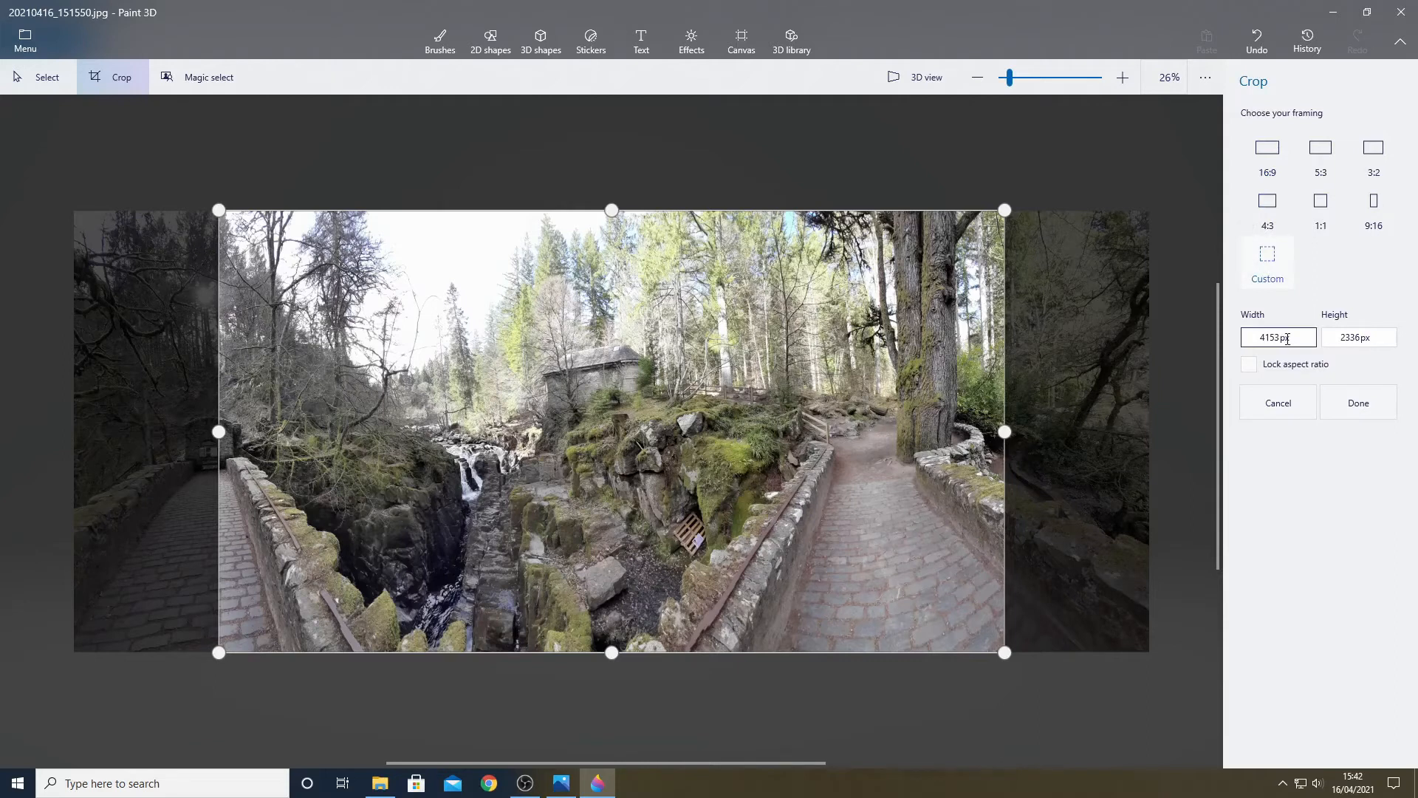
pyautogui.write('3840')
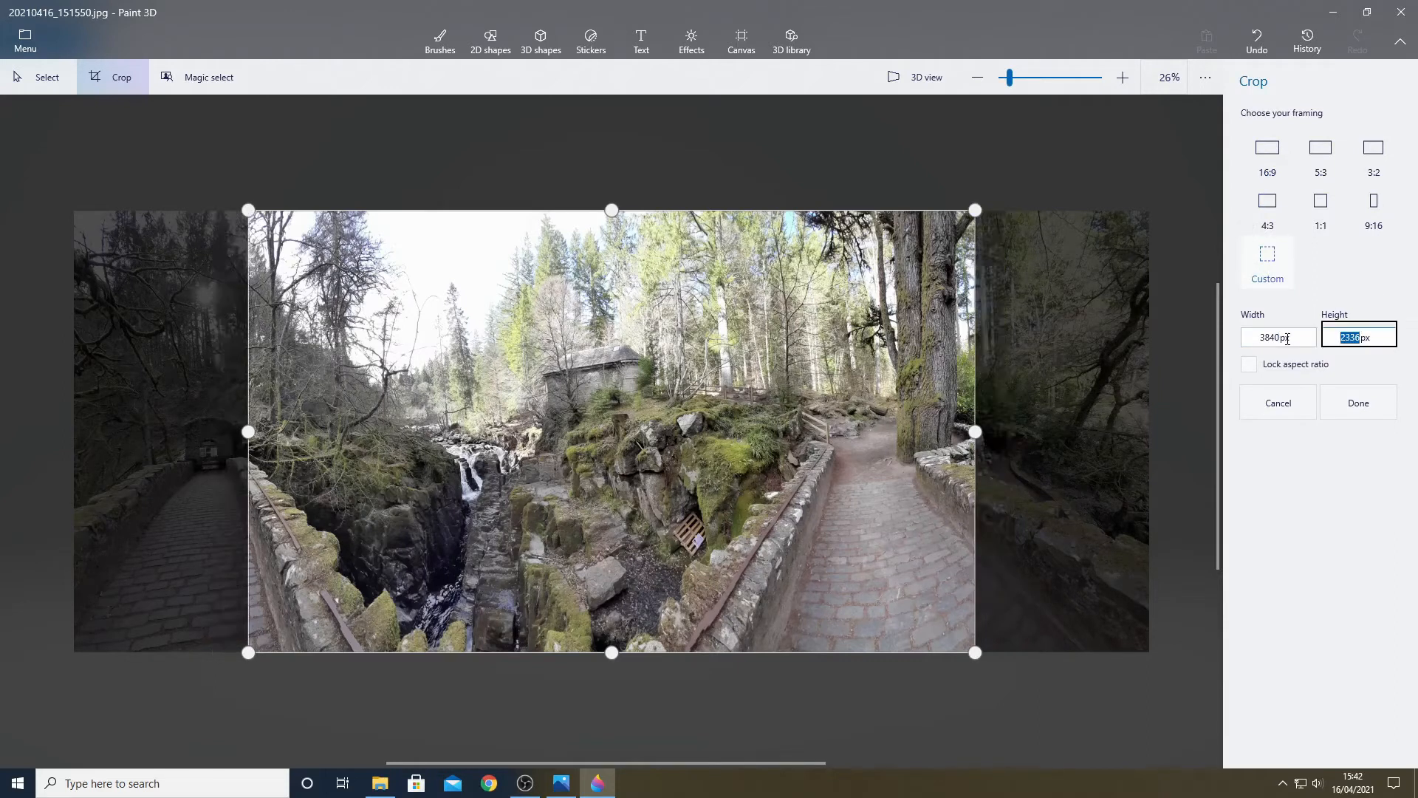
pyautogui.write('1080px')
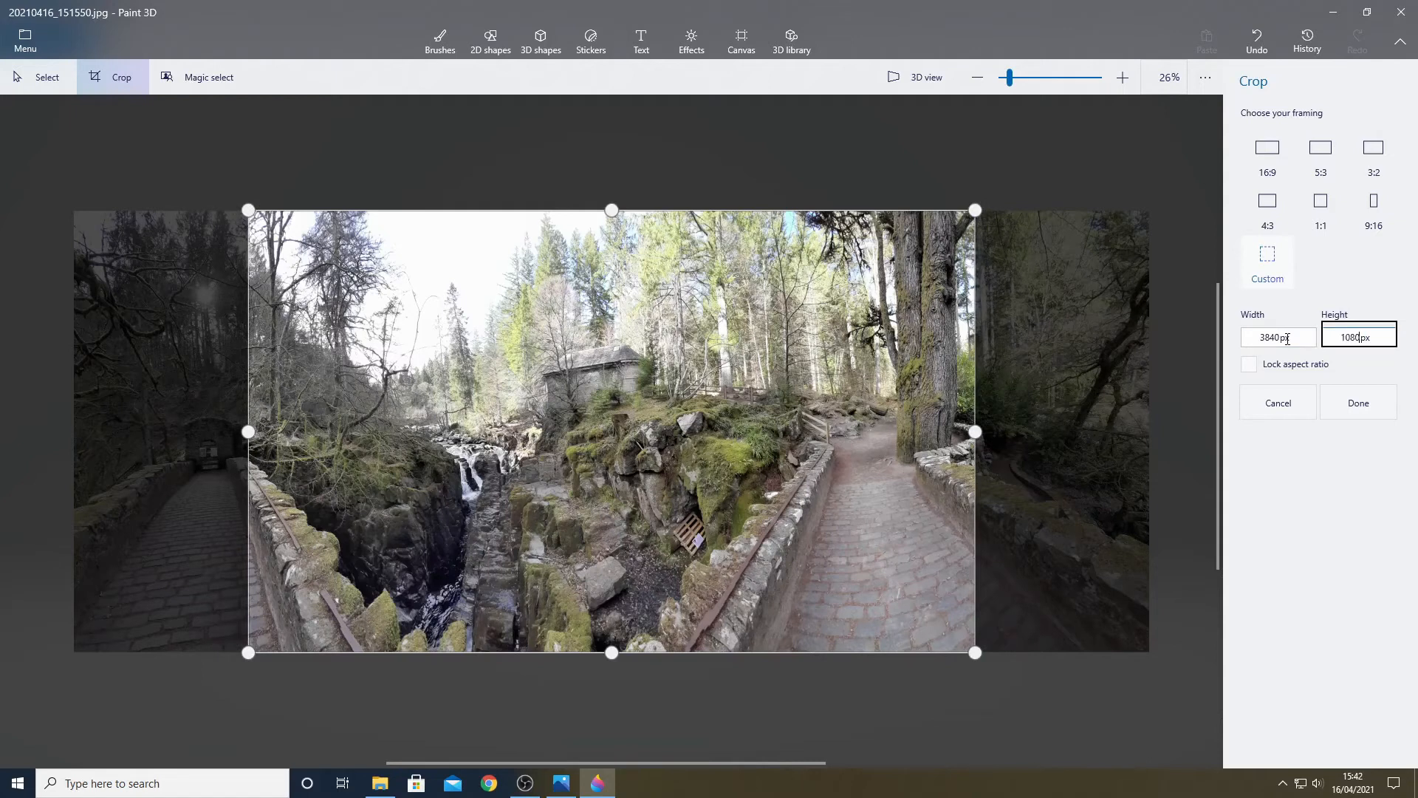
pyautogui.click(1249, 363)
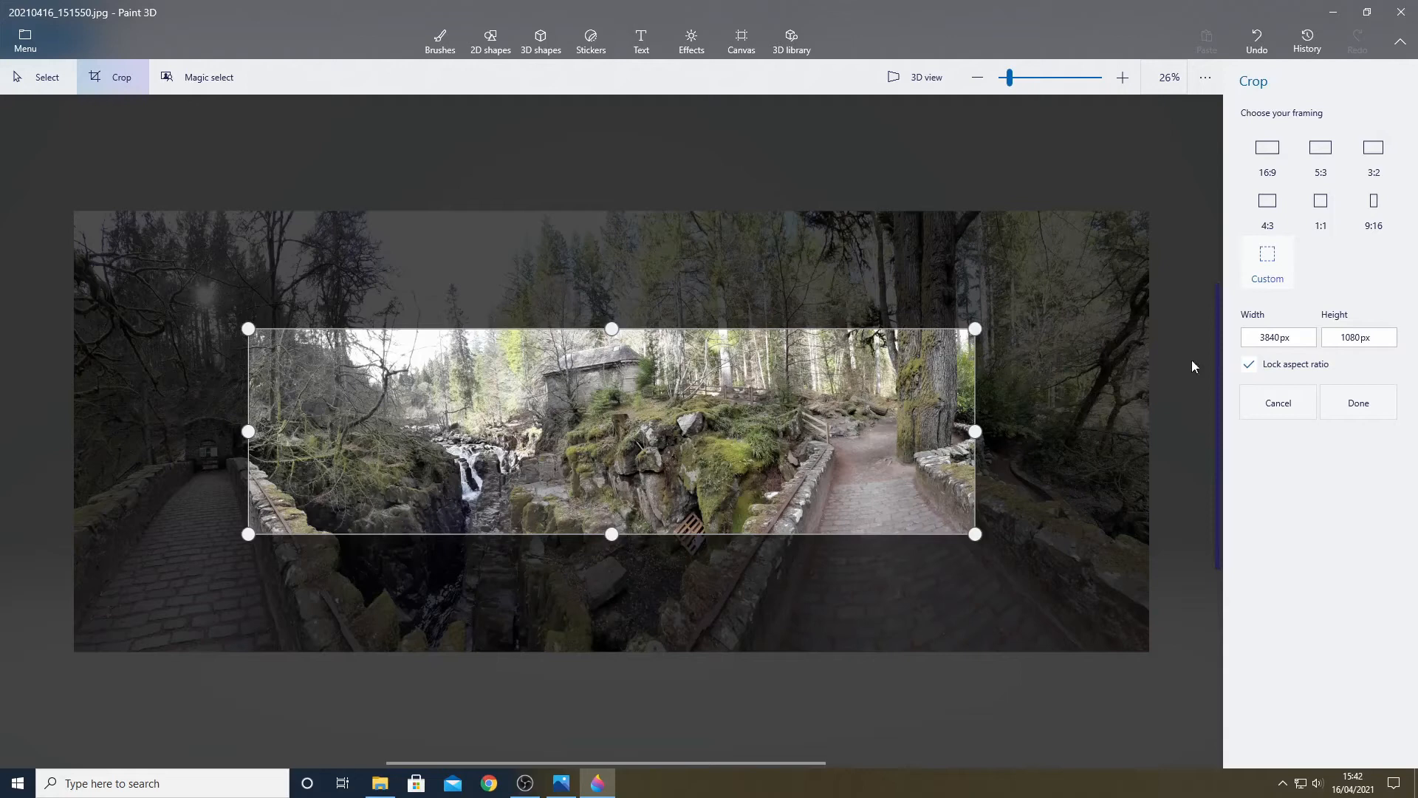
pyautogui.moveTo(995, 339)
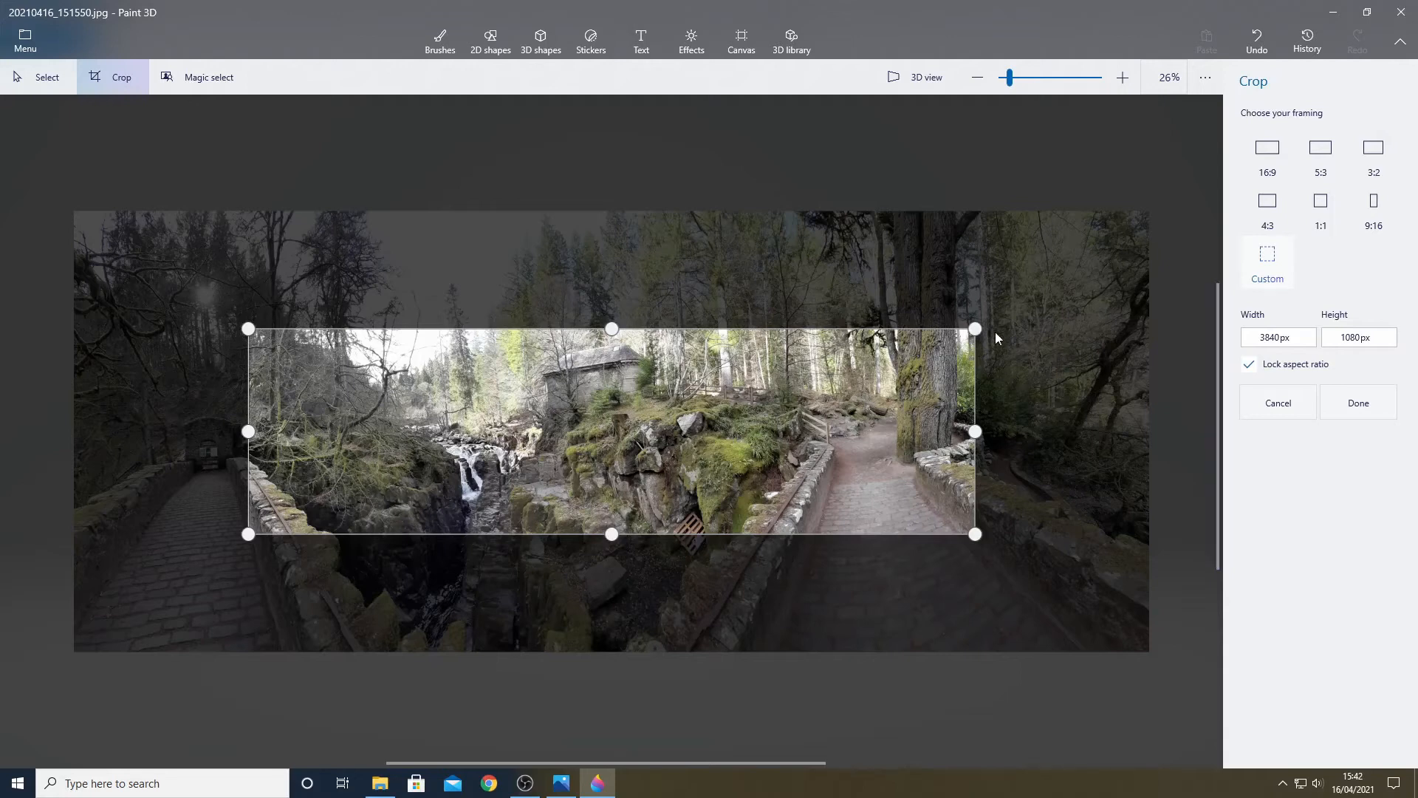
pyautogui.moveTo(667, 431)
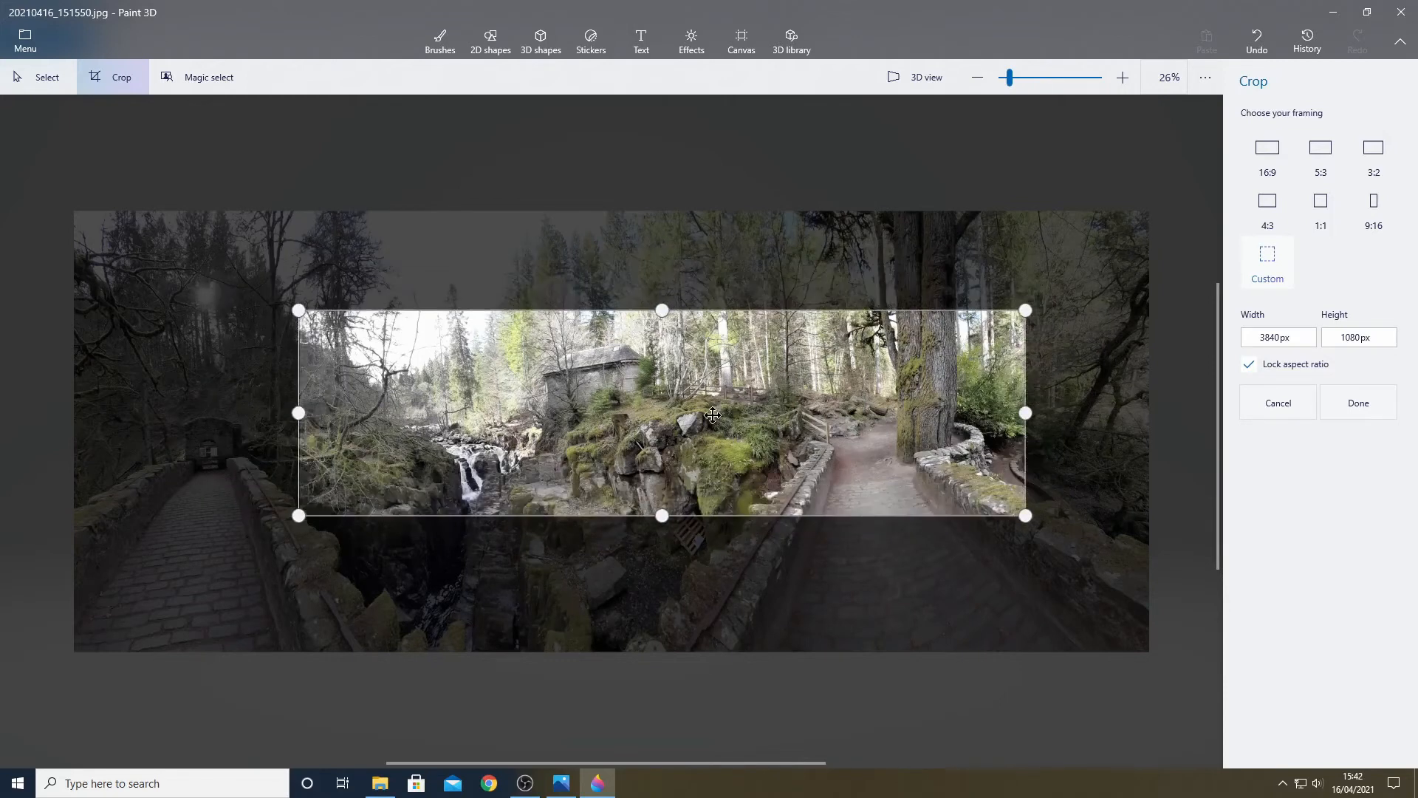
# Step: Frame the waterfall, stone path and trees, then apply the crop (about 4412 × 1241)
pyautogui.moveTo(712, 415); pyautogui.dragTo(783, 375)
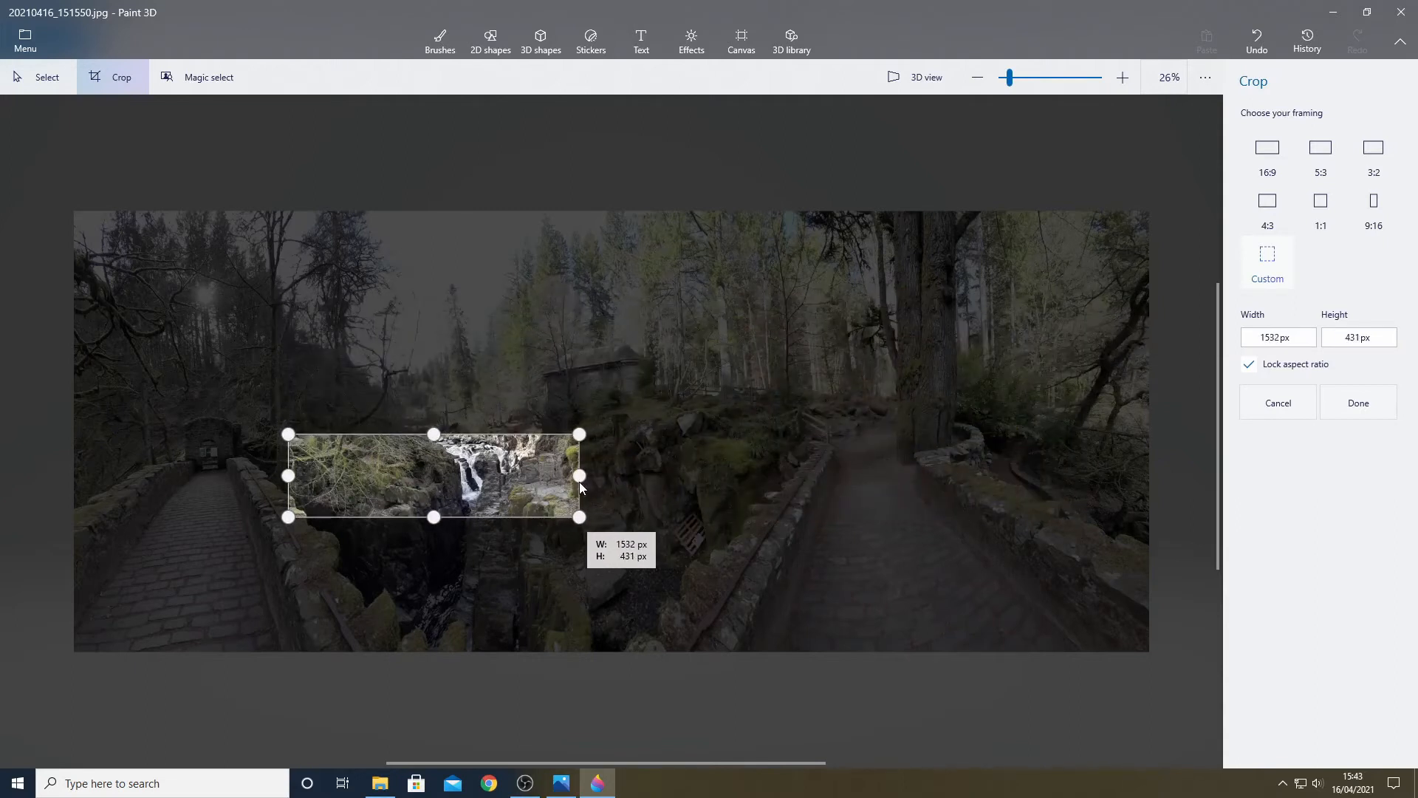
pyautogui.moveTo(432, 475)
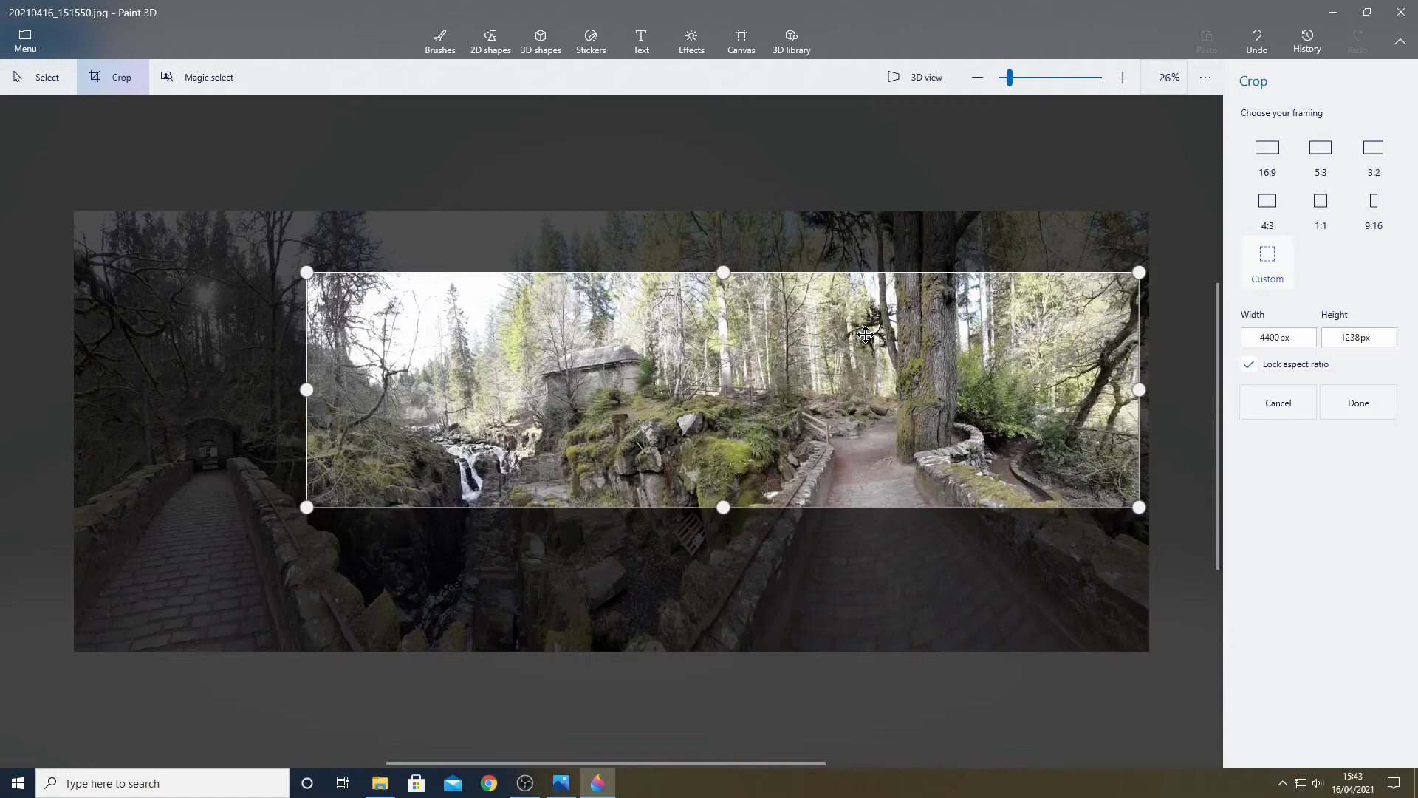
pyautogui.moveTo(866, 337); pyautogui.dragTo(871, 359)
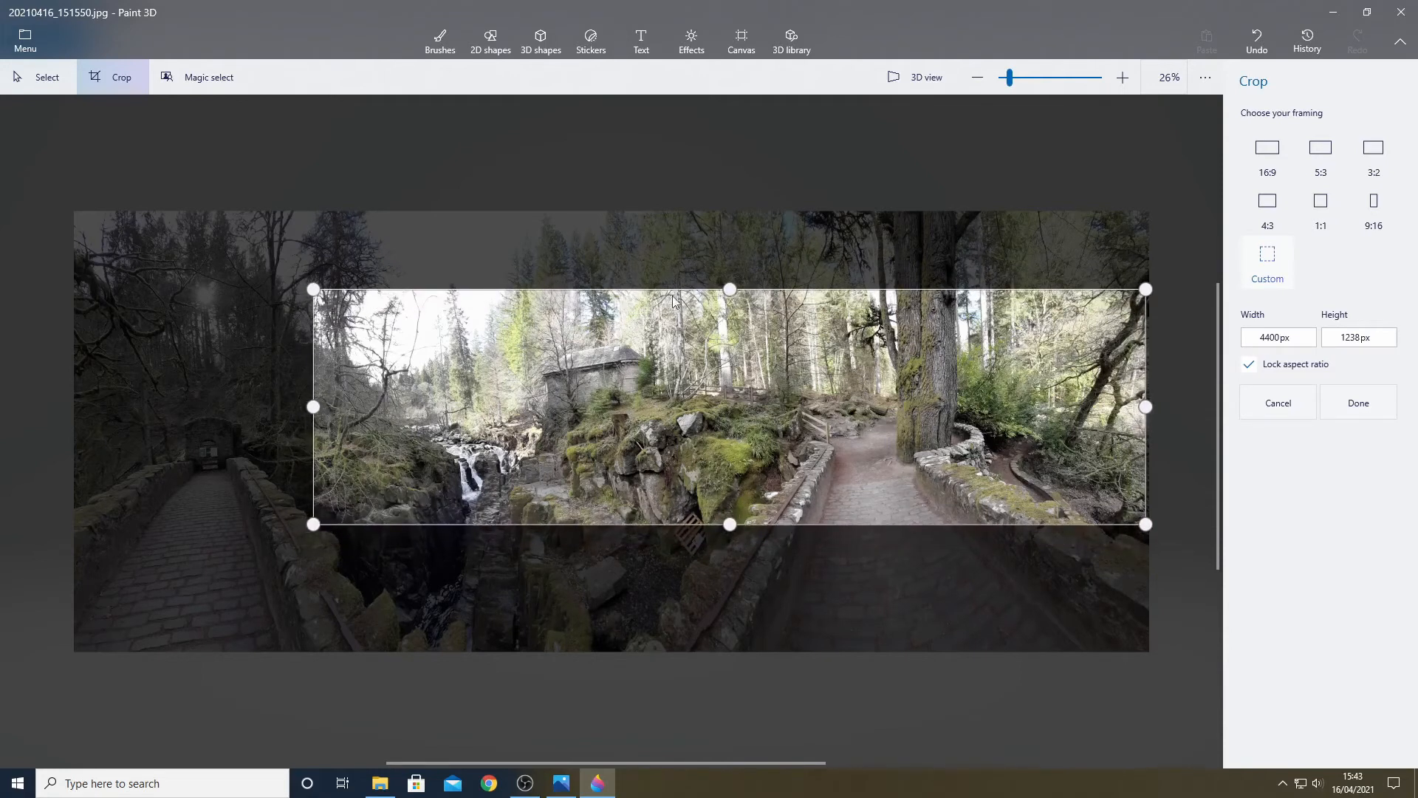
pyautogui.moveTo(312, 289); pyautogui.dragTo(293, 281)
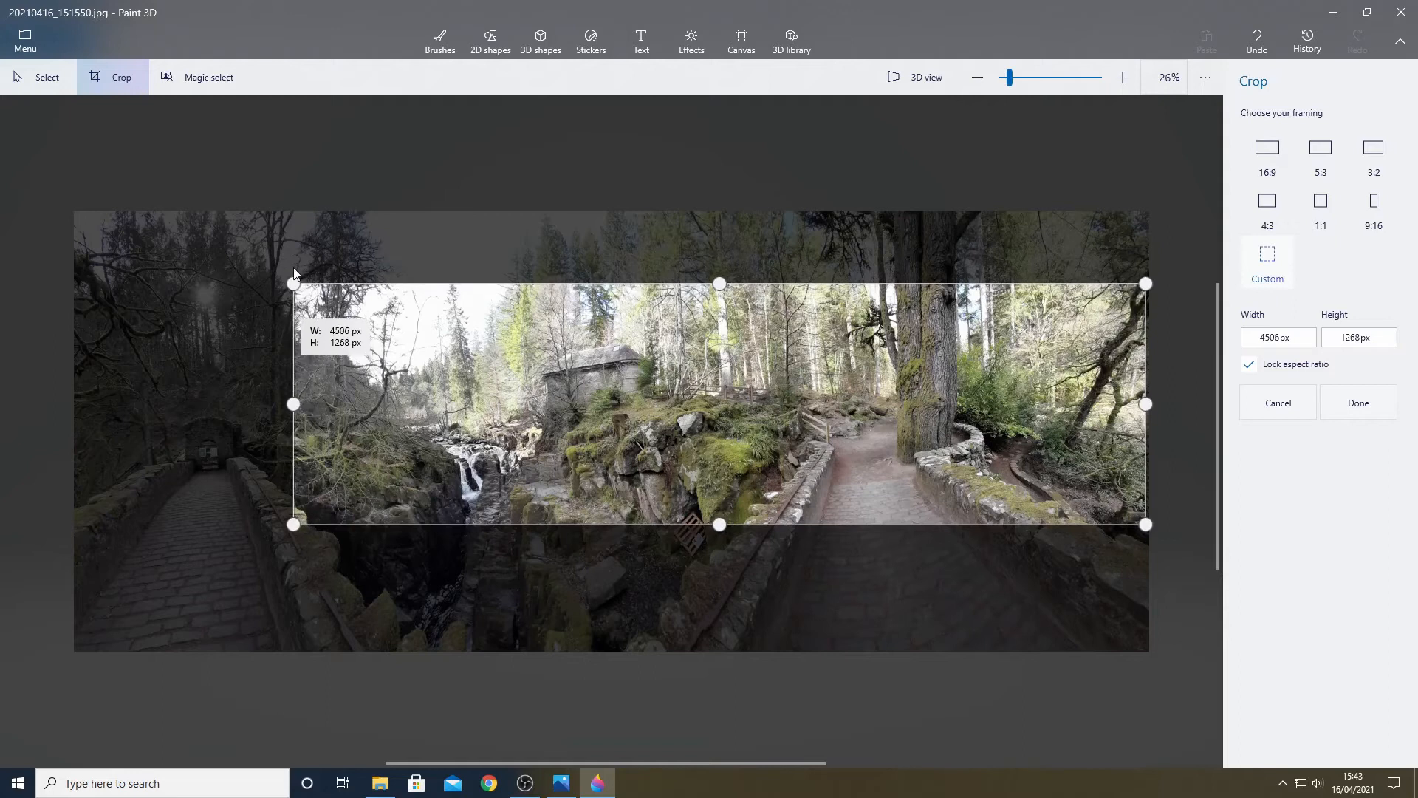
pyautogui.moveTo(294, 283); pyautogui.dragTo(297, 289)
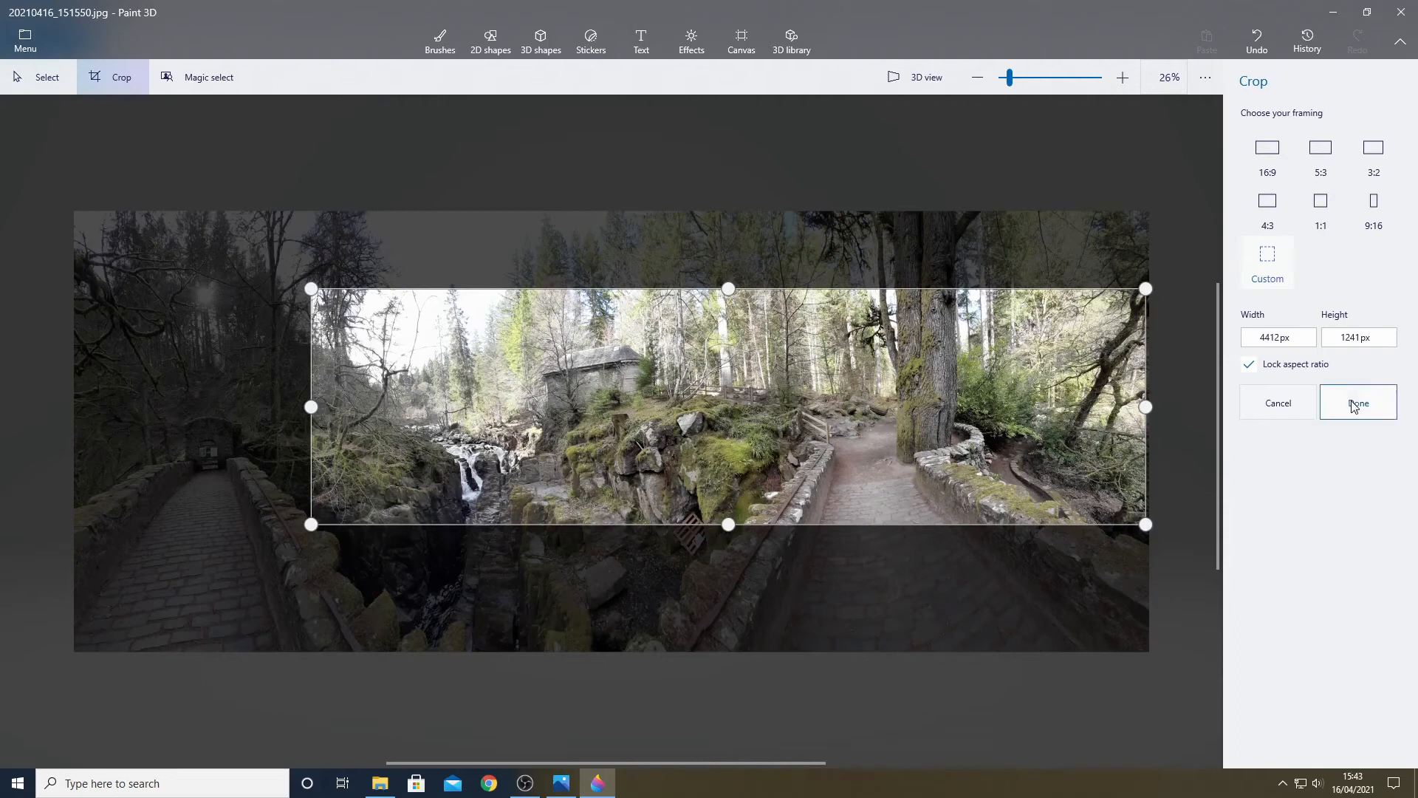
pyautogui.click(1358, 402)
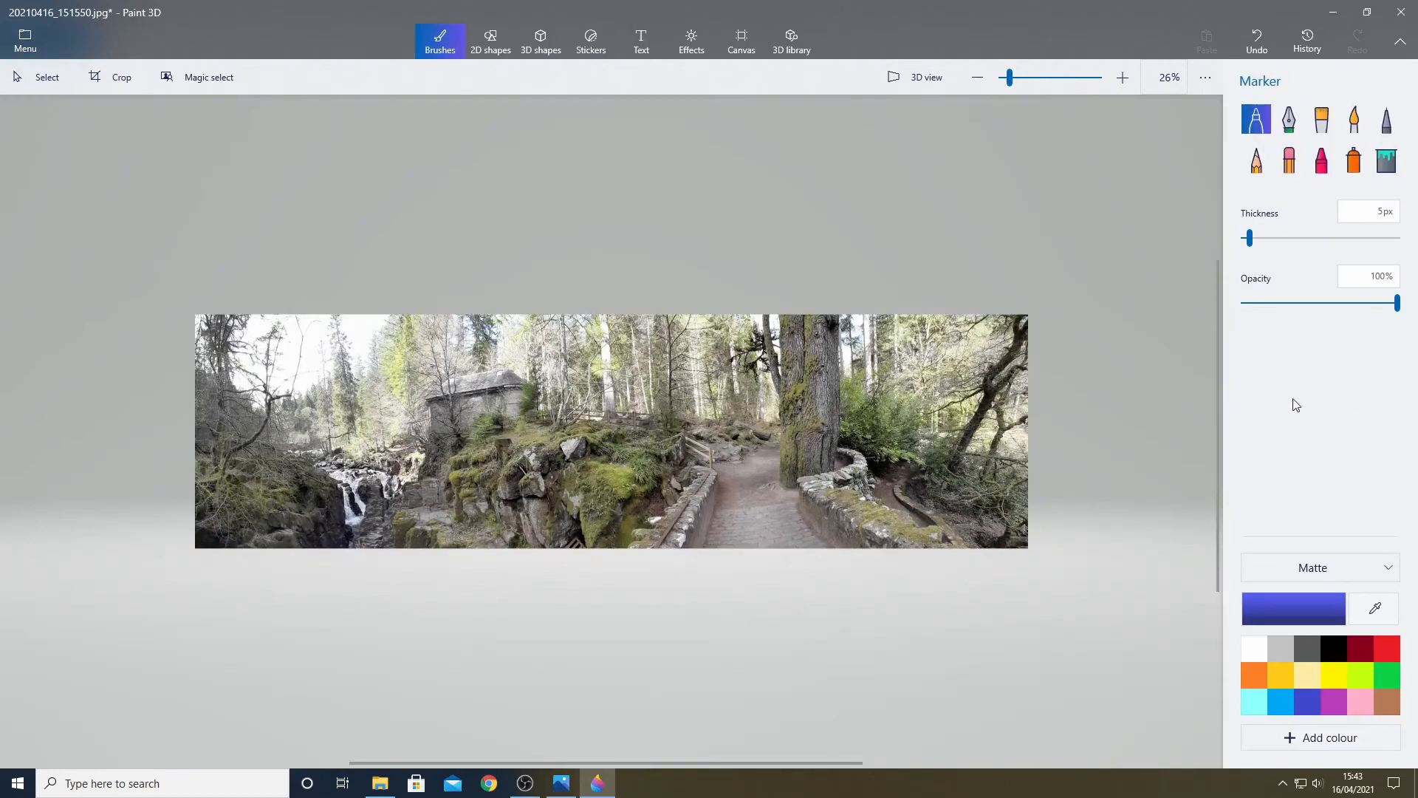
pyautogui.moveTo(611, 366)
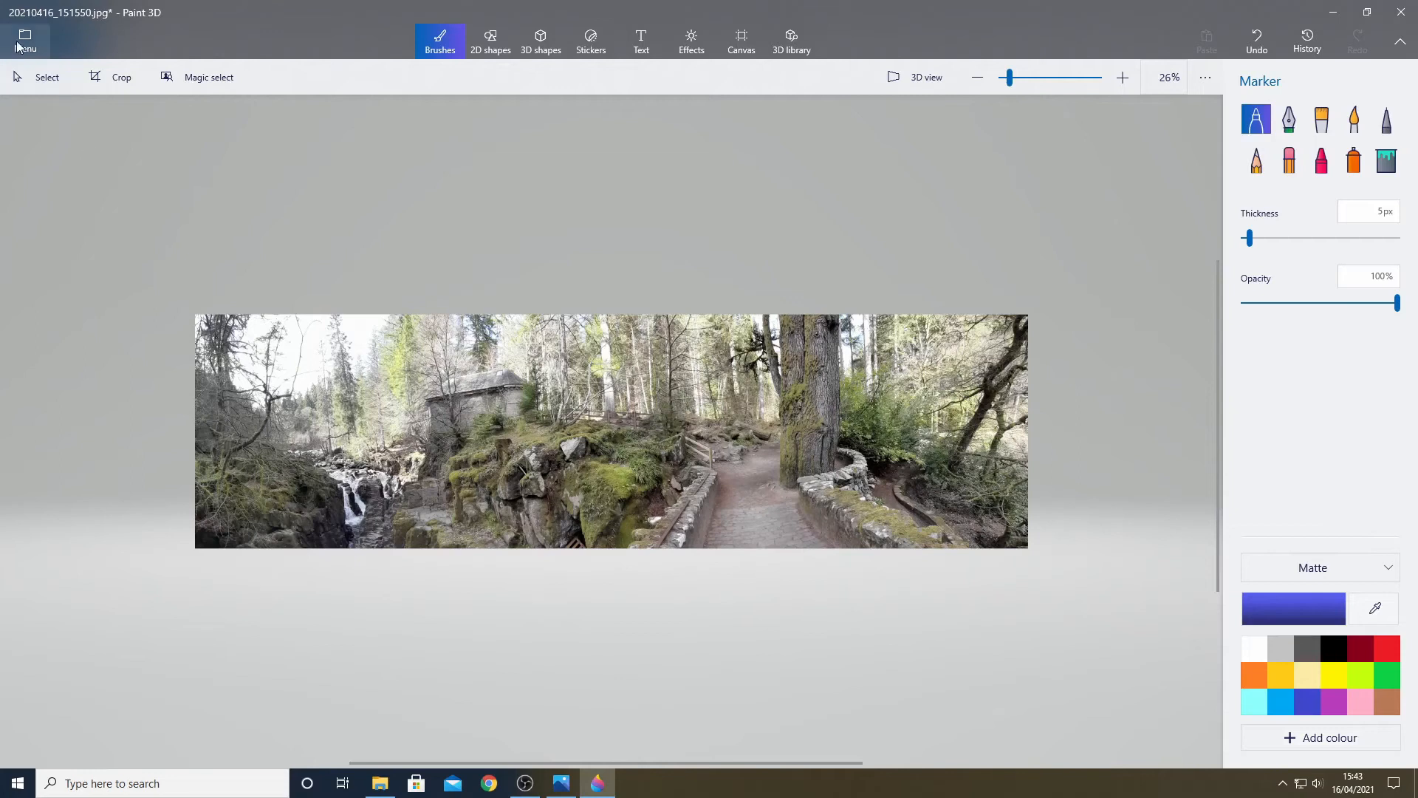
# Step: Open the Save as Image dialog for the cropped panorama
pyautogui.click(24, 39)
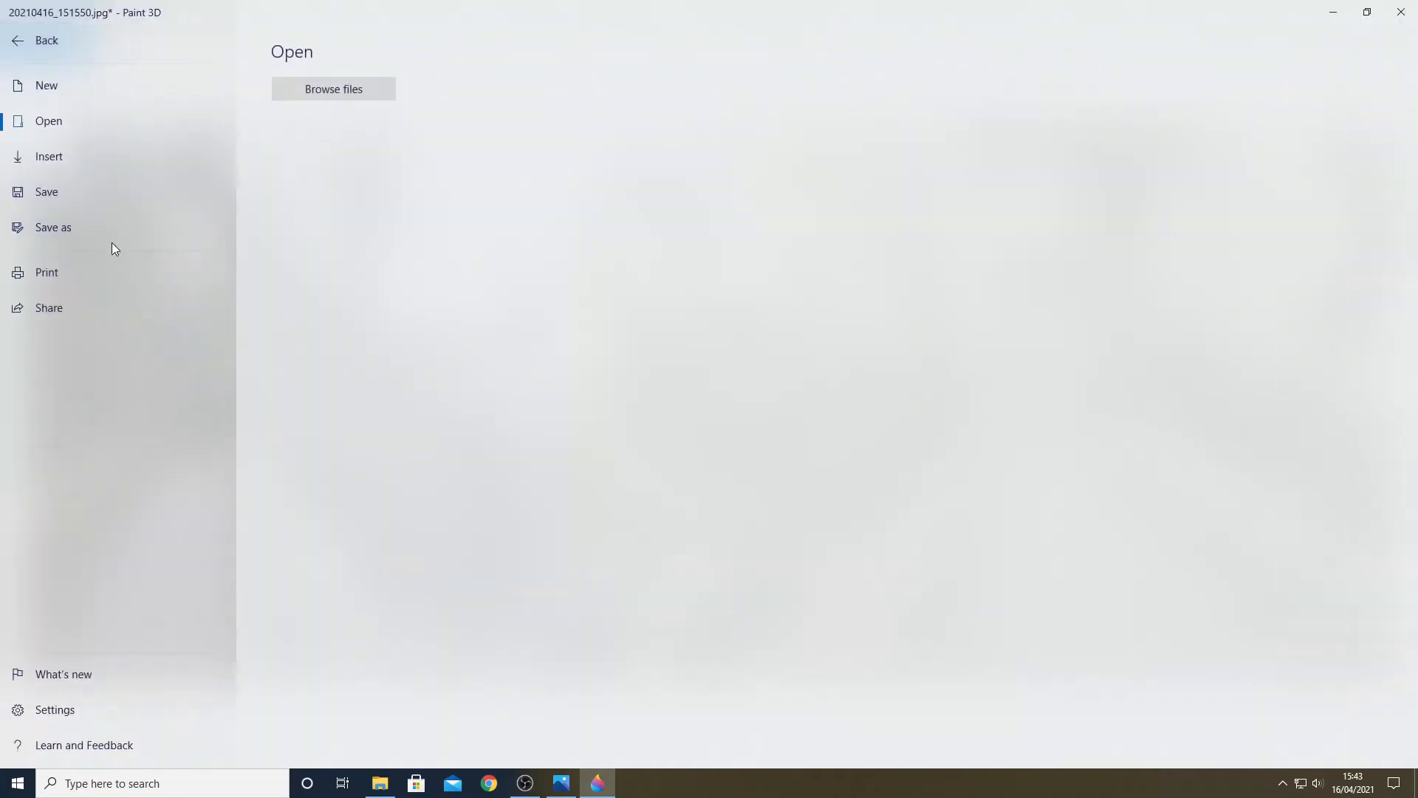
pyautogui.click(52, 227)
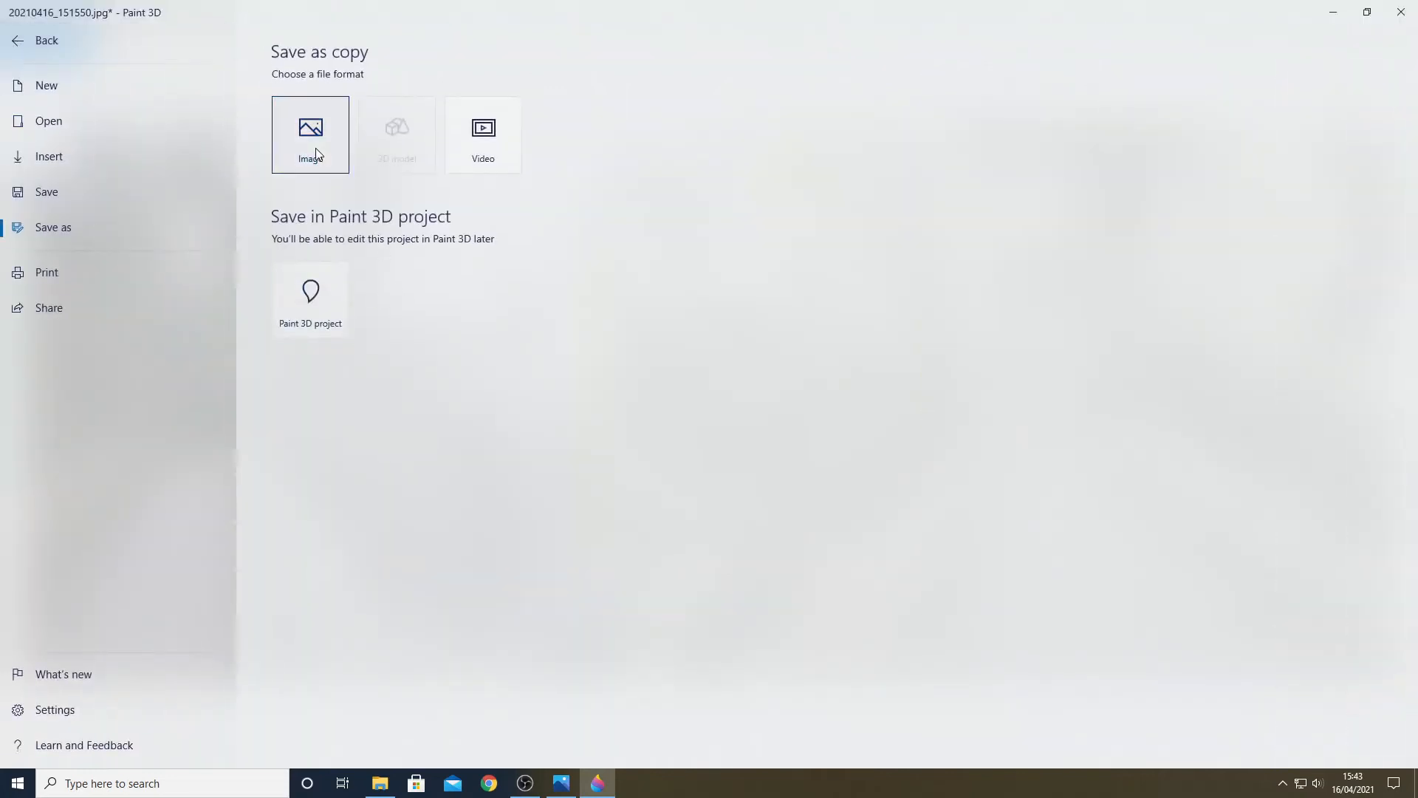
pyautogui.click(311, 134)
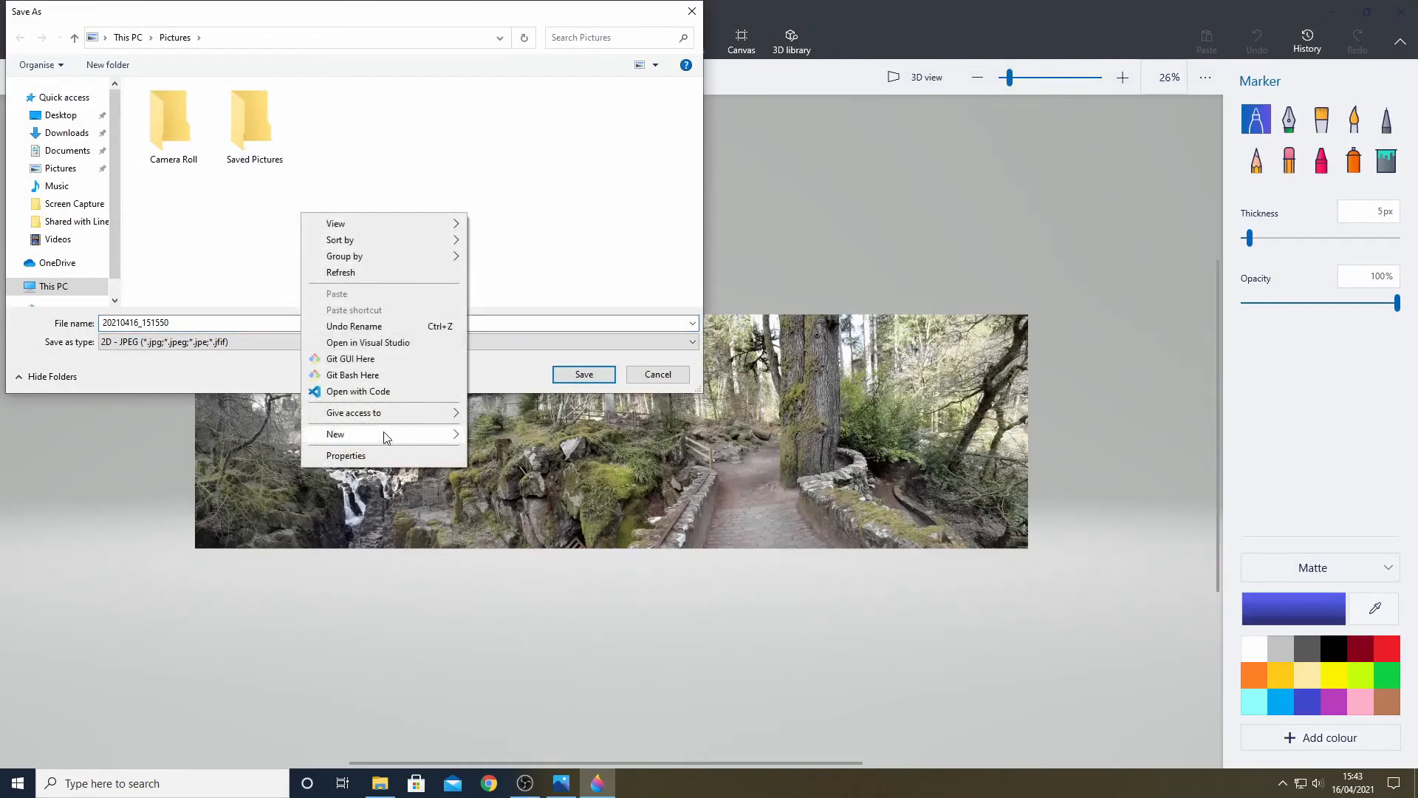
# Step: Create a My Wallpapers folder in Pictures and save the panorama JPEG inside it
pyautogui.click(334, 435)
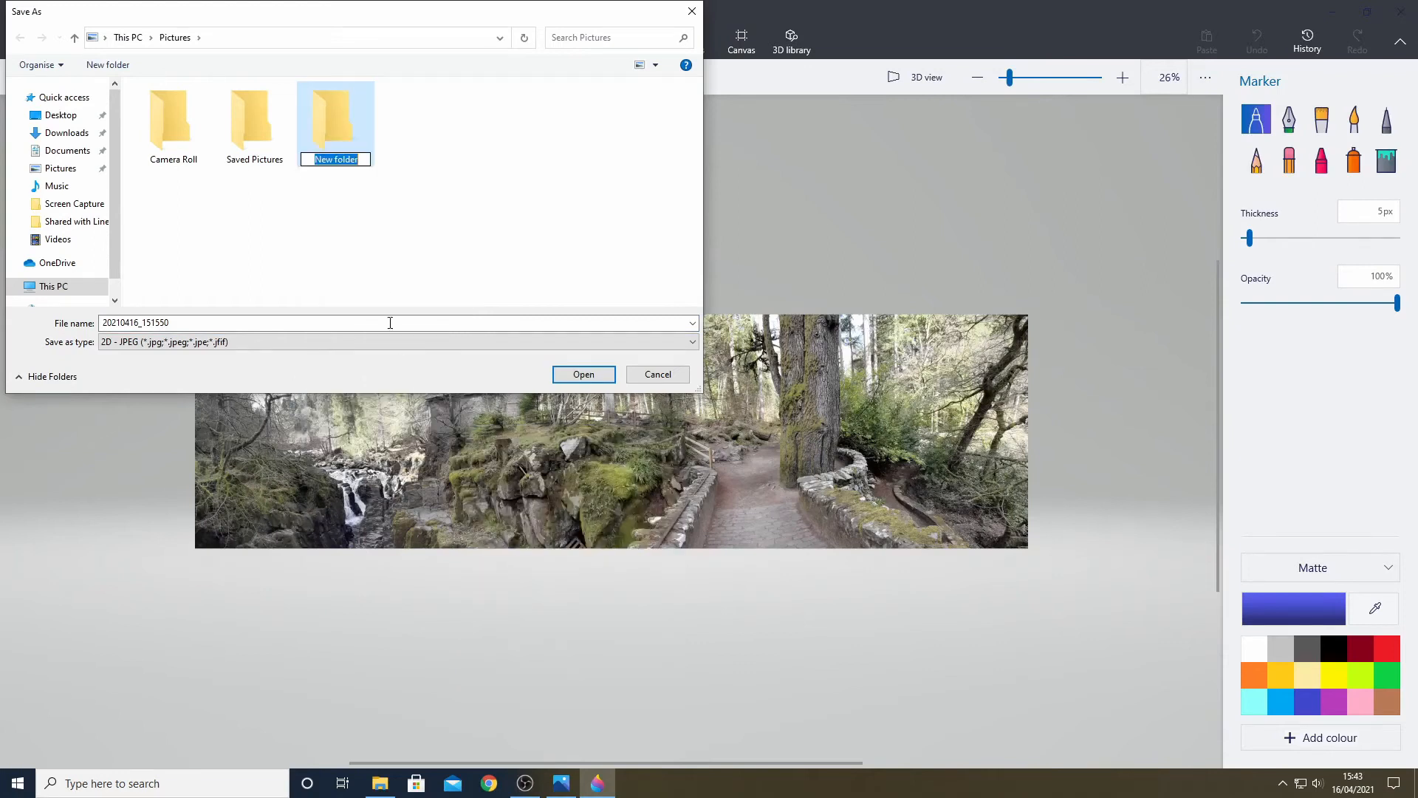
pyautogui.write('M')
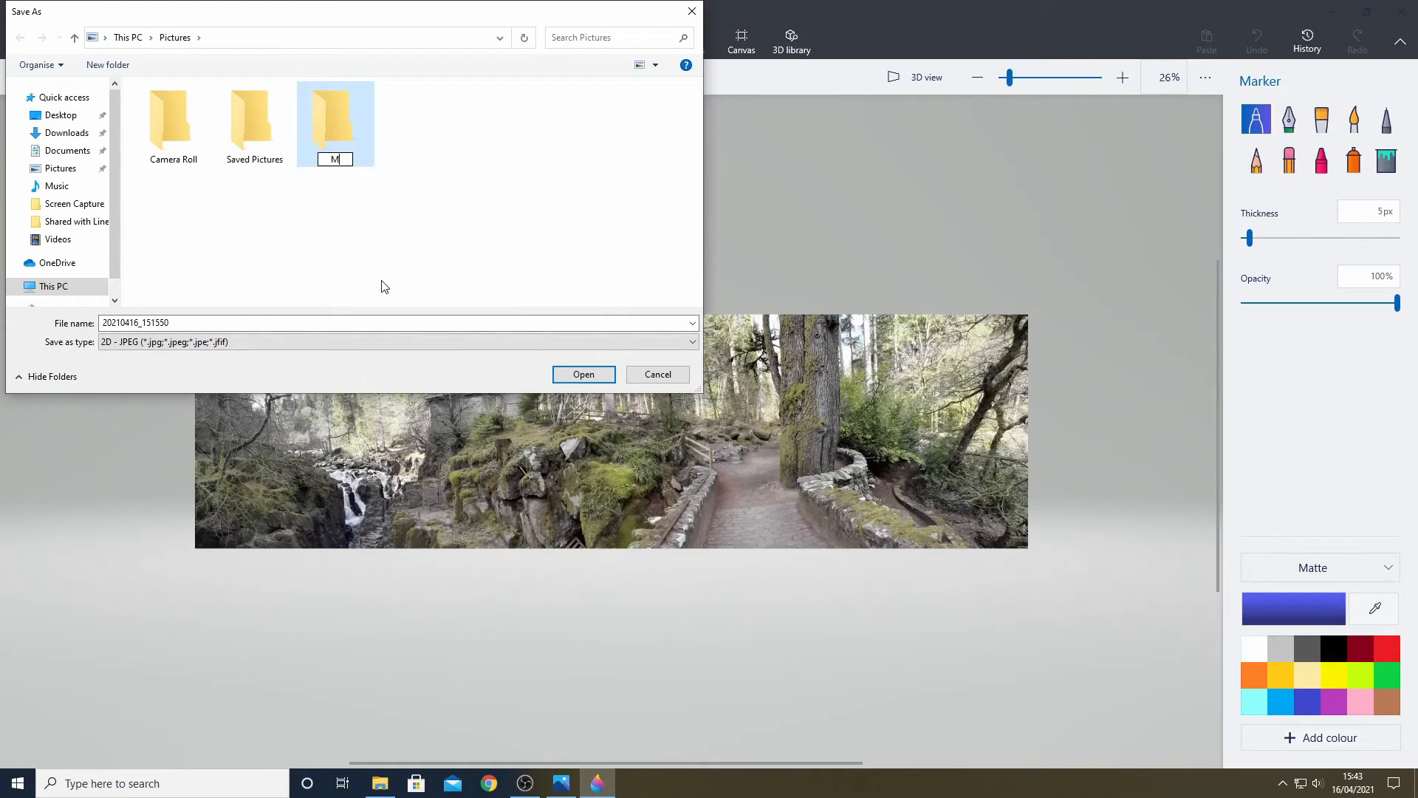
pyautogui.write('y Wallpapers')
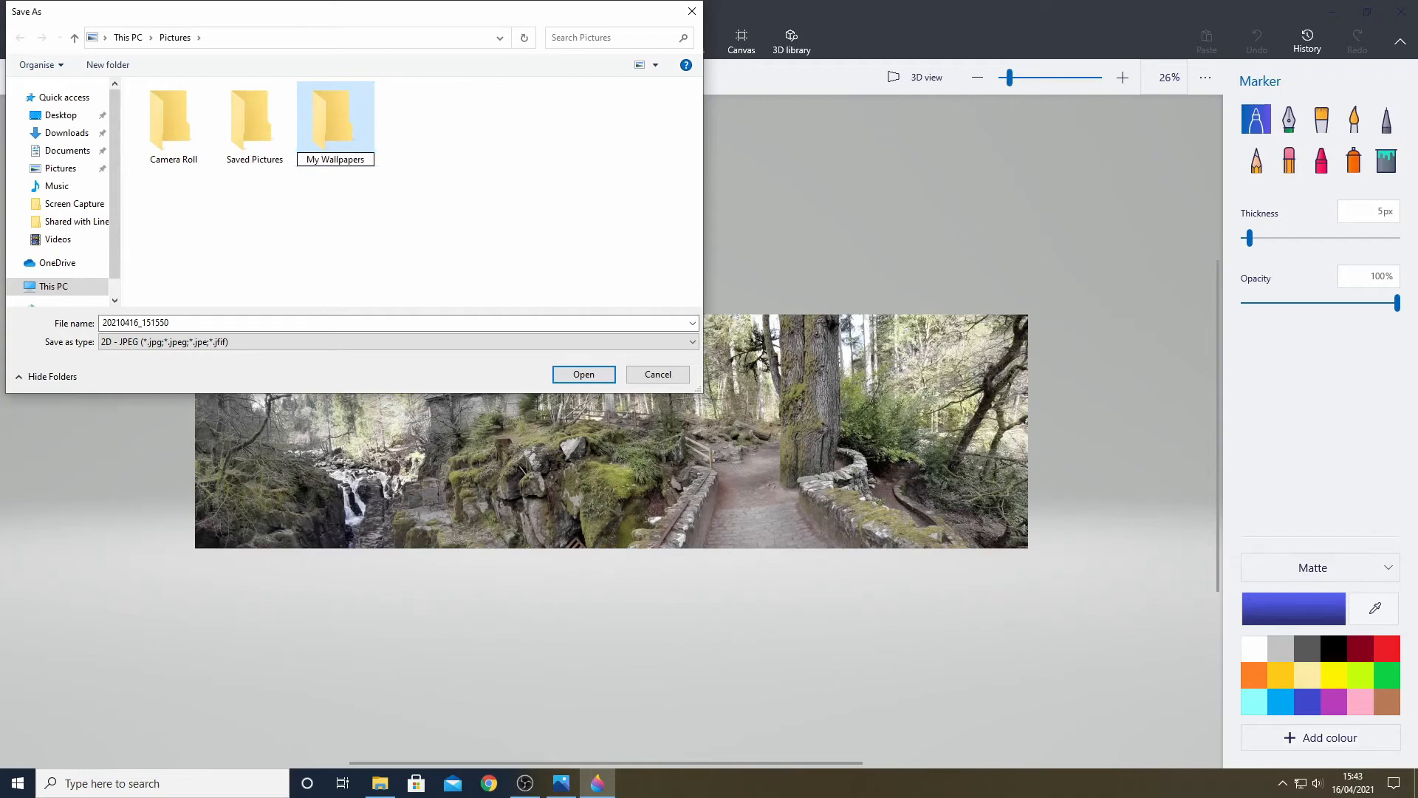
pyautogui.doubleClick(335, 113)
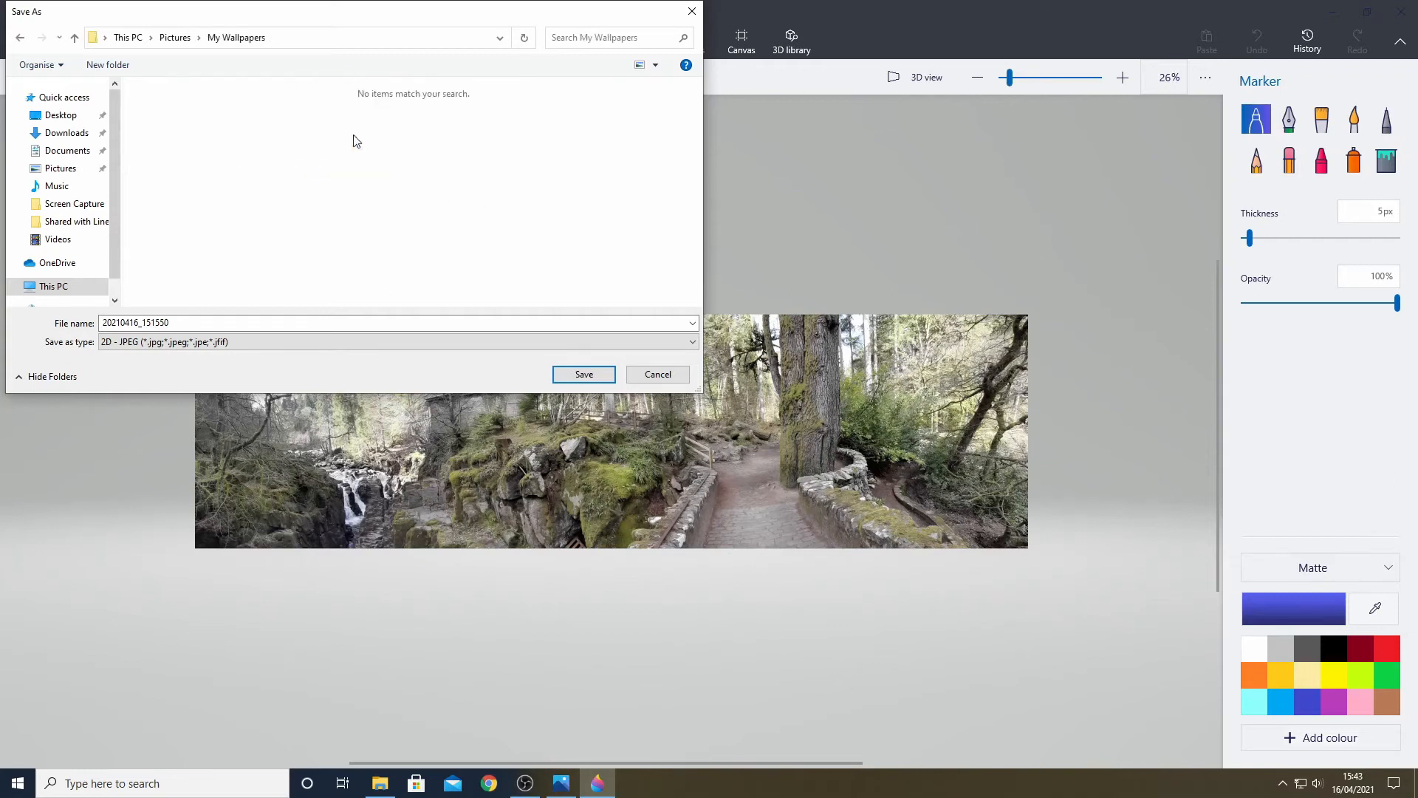
pyautogui.click(245, 323)
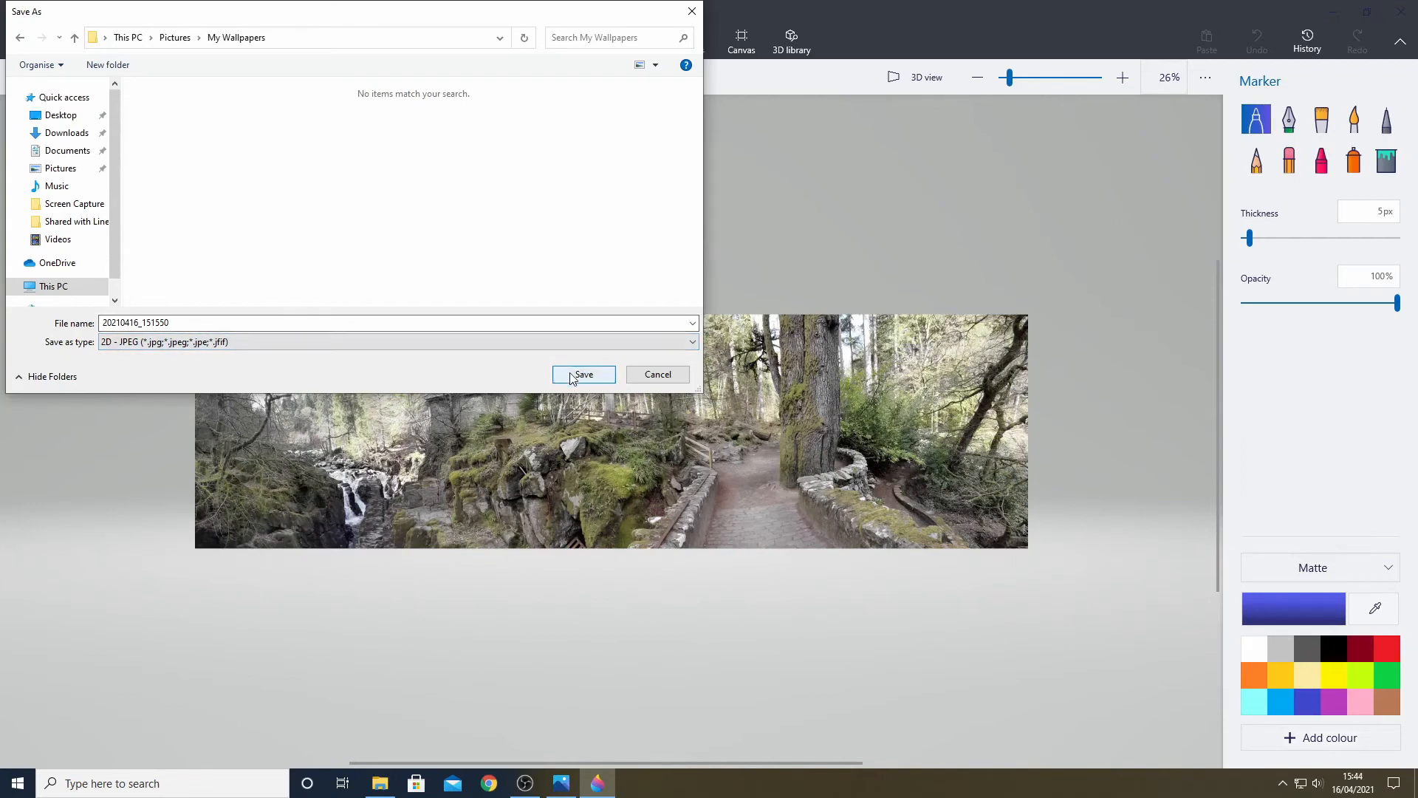
pyautogui.click(584, 375)
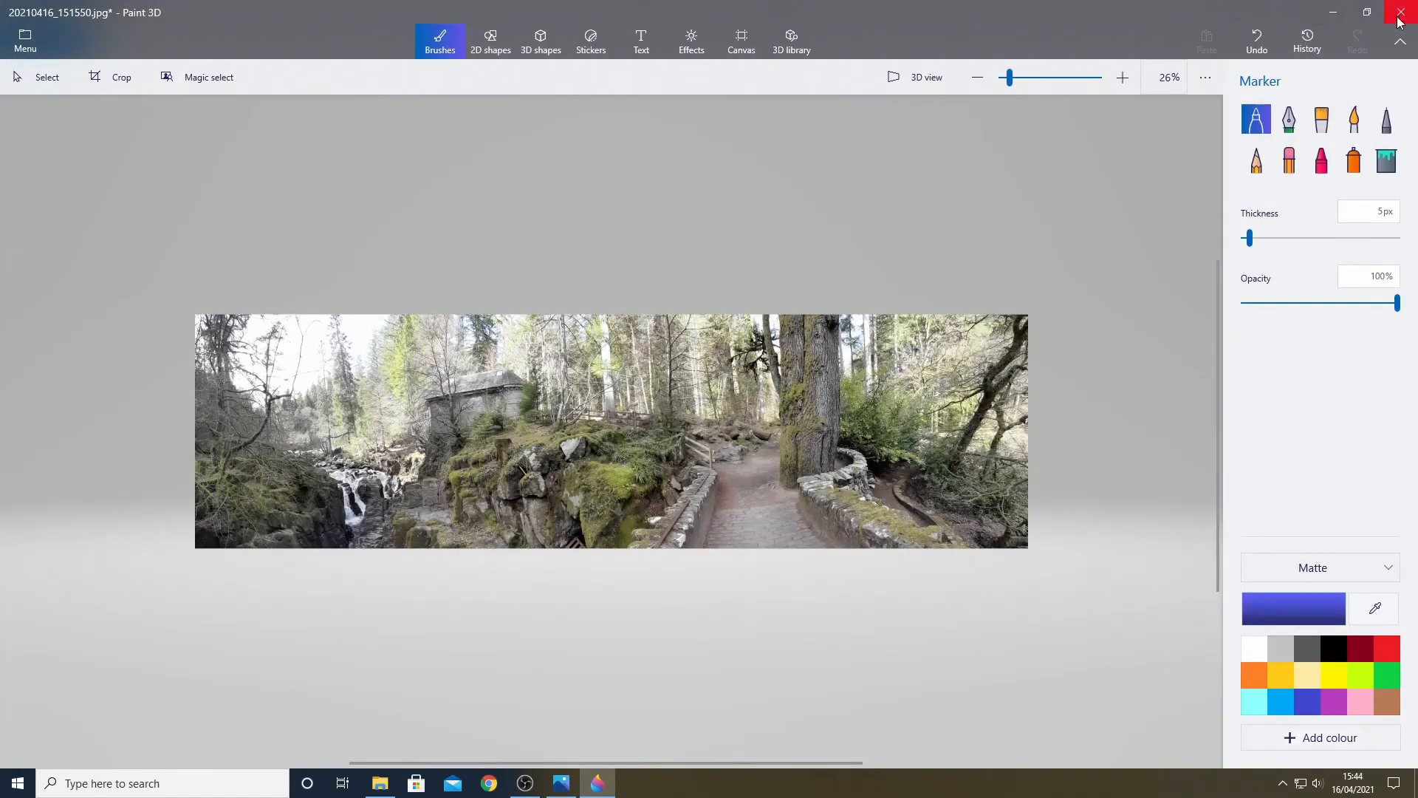
# Step: Close Paint 3D and choose Don't save for the original photo
pyautogui.click(1402, 16)
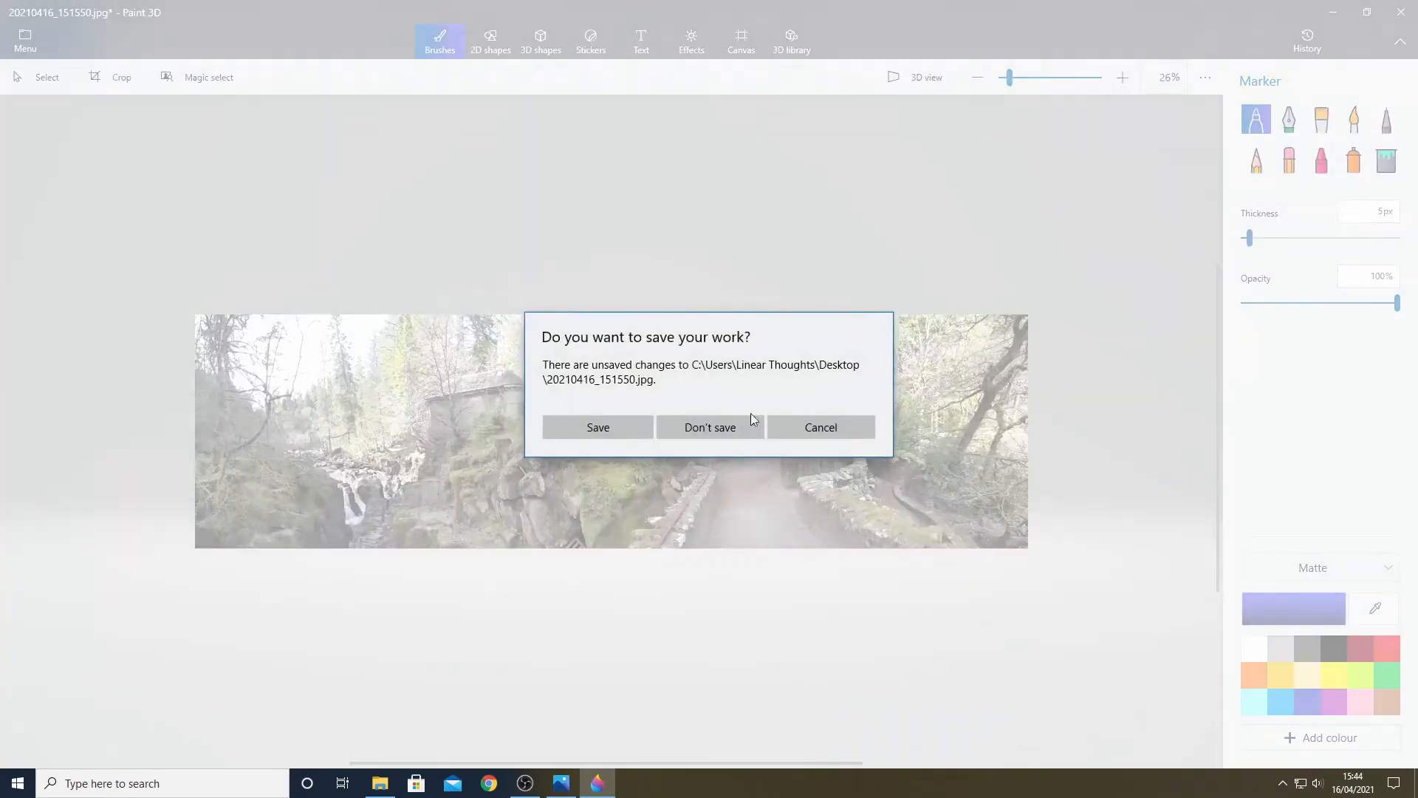
pyautogui.click(710, 427)
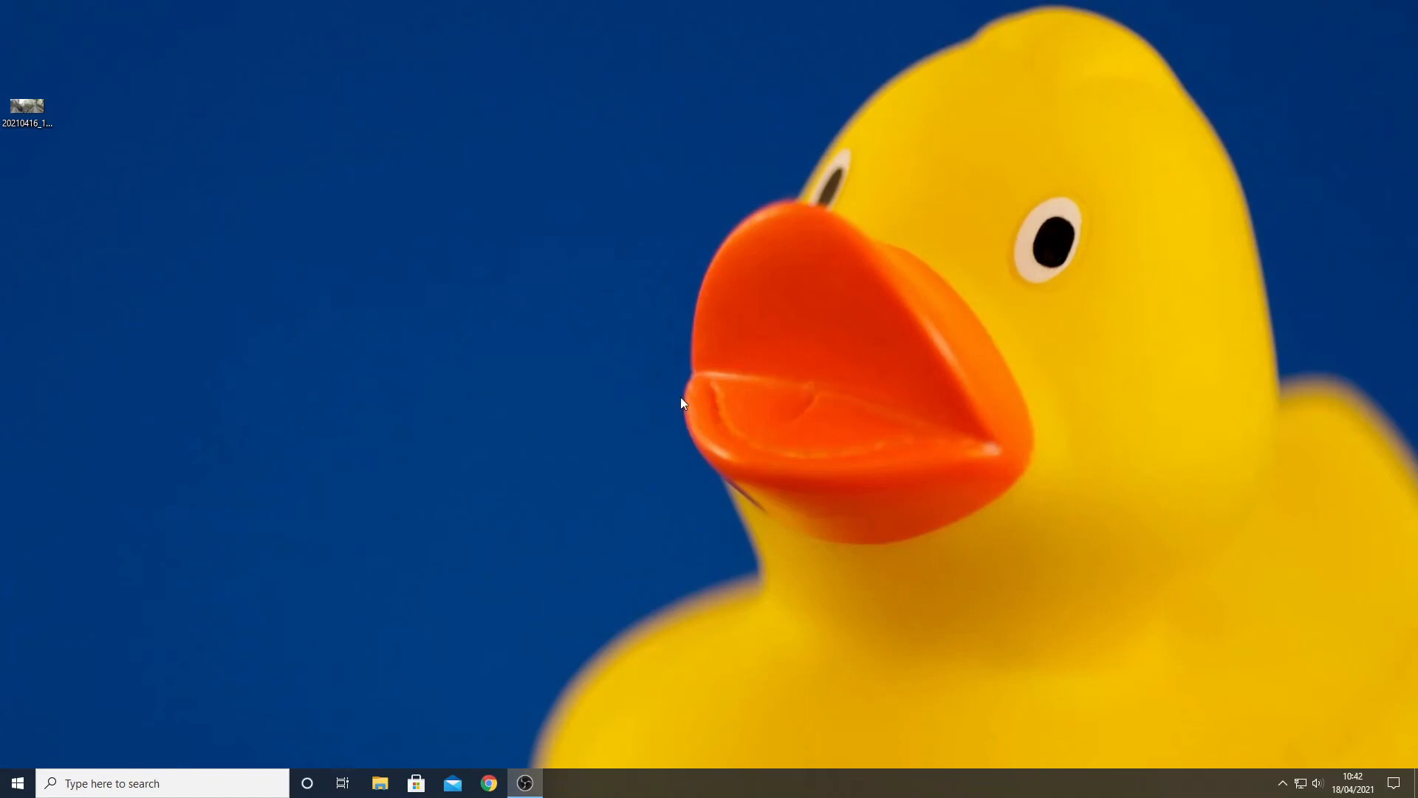
pyautogui.moveTo(546, 463)
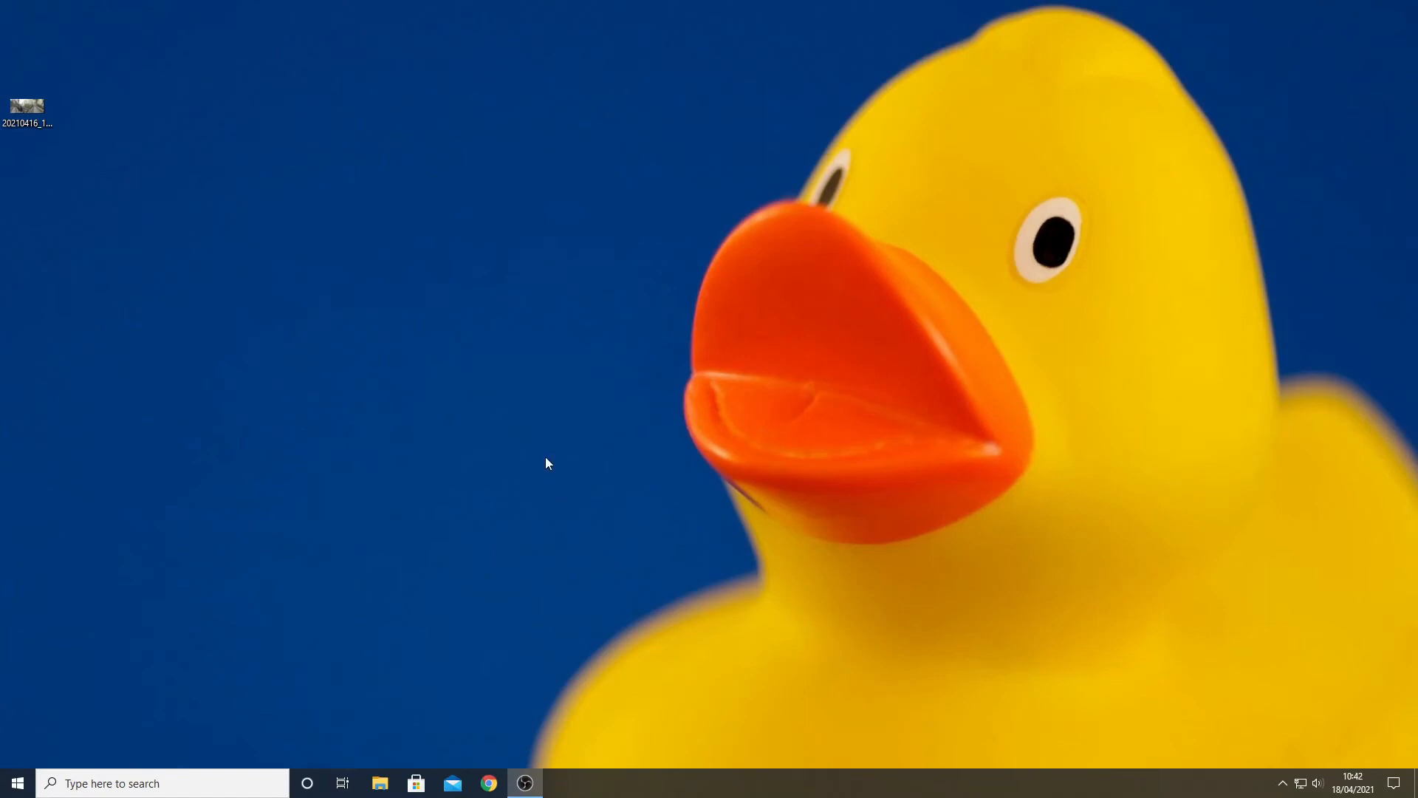
# Step: Open Personalise from the desktop and set the Background type to Slideshow
pyautogui.rightClick(546, 464)
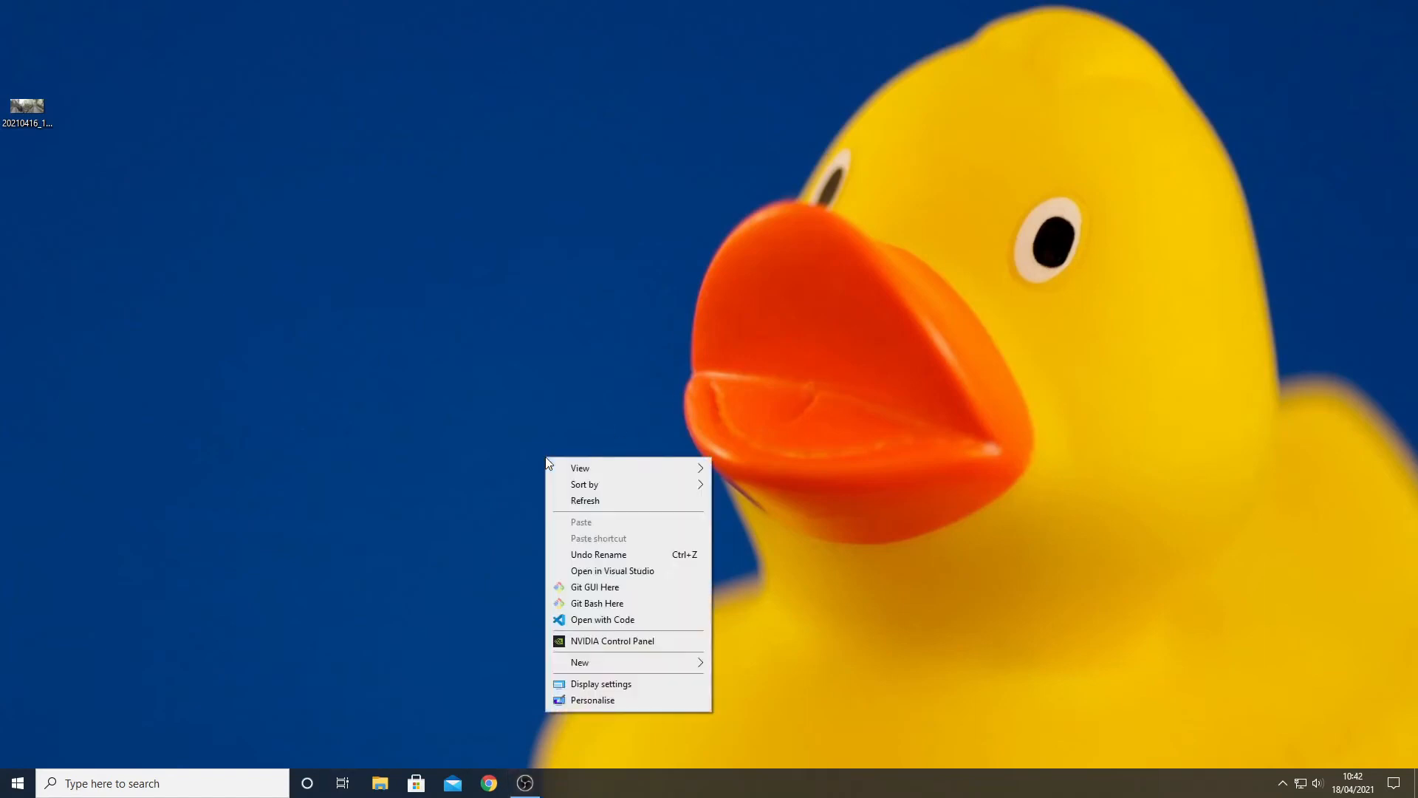
pyautogui.moveTo(628, 687)
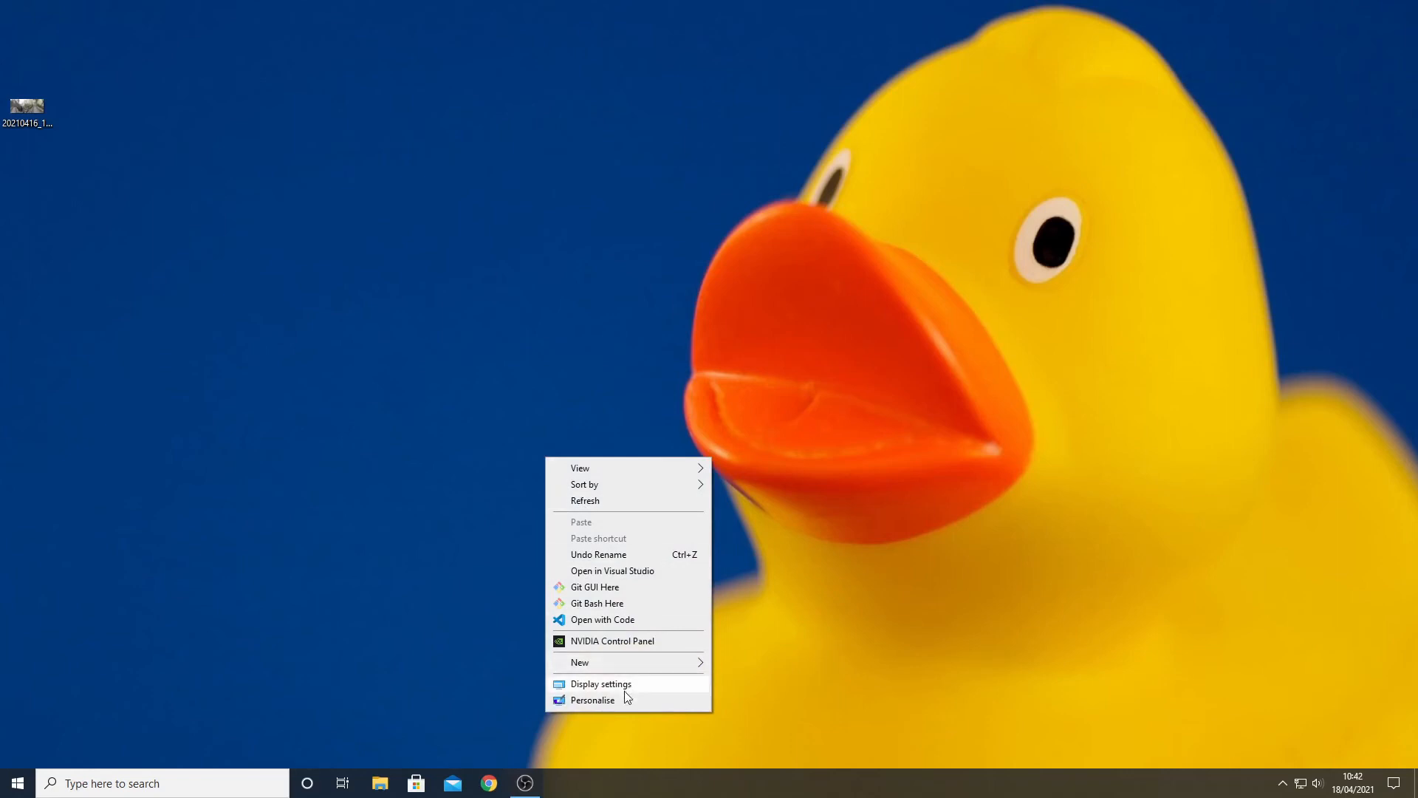
pyautogui.click(600, 682)
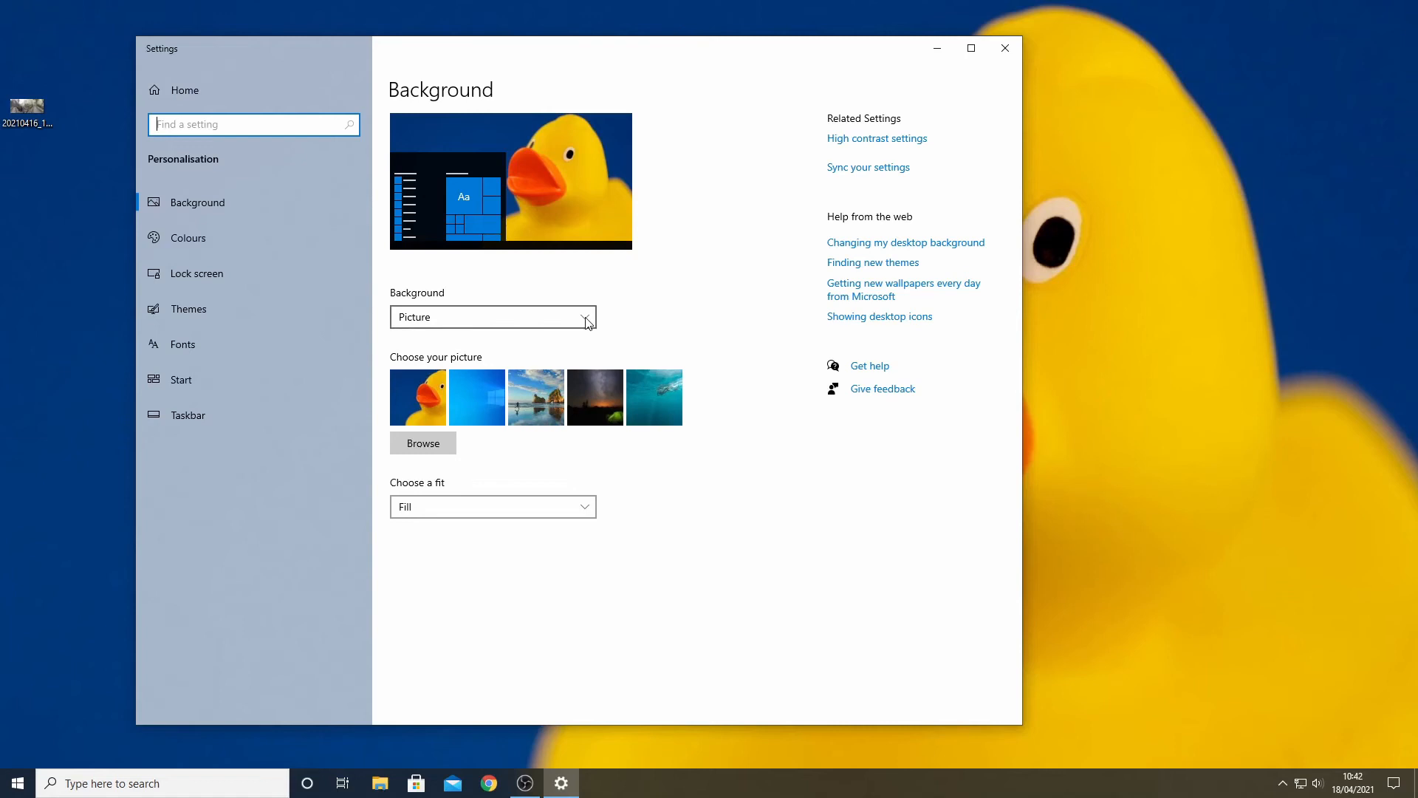
pyautogui.click(493, 317)
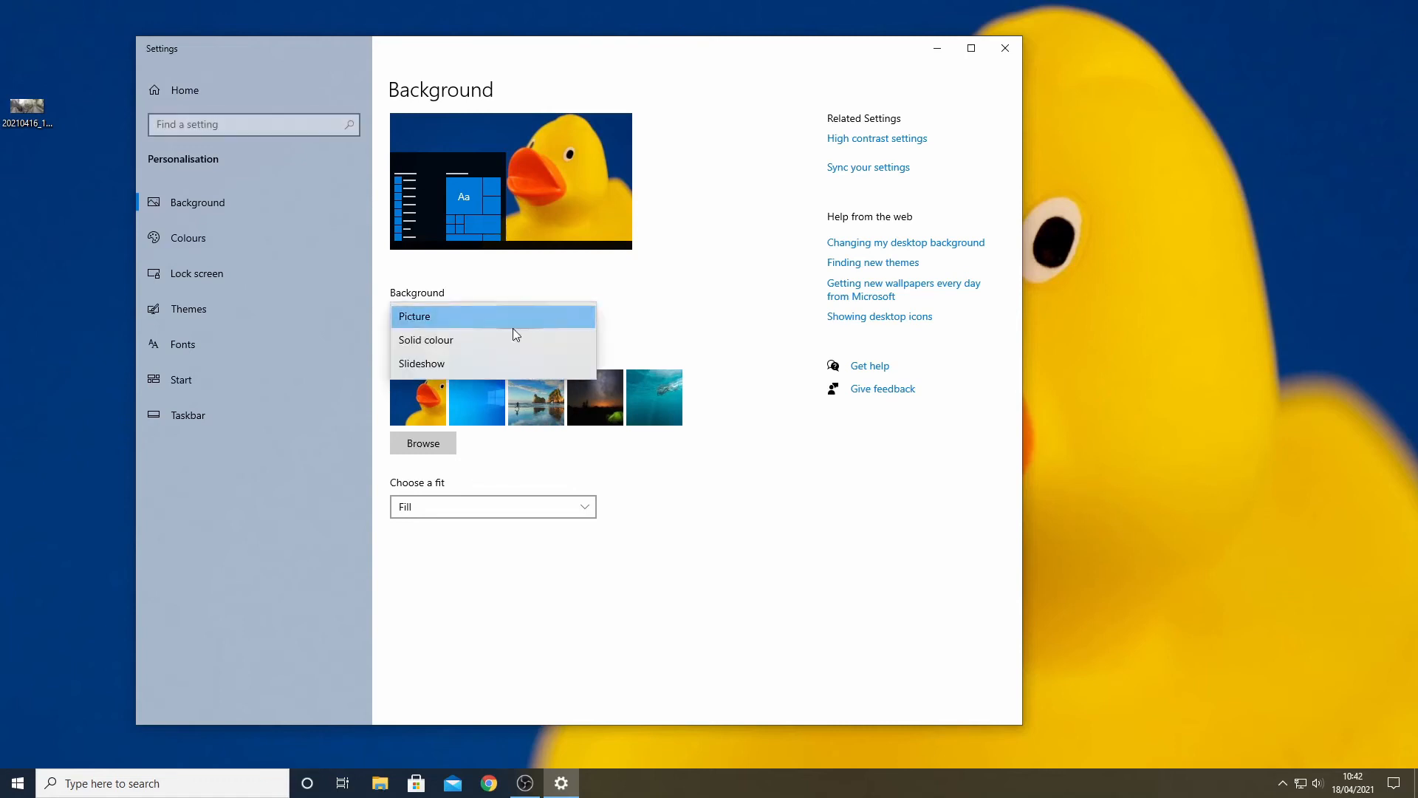
pyautogui.click(422, 363)
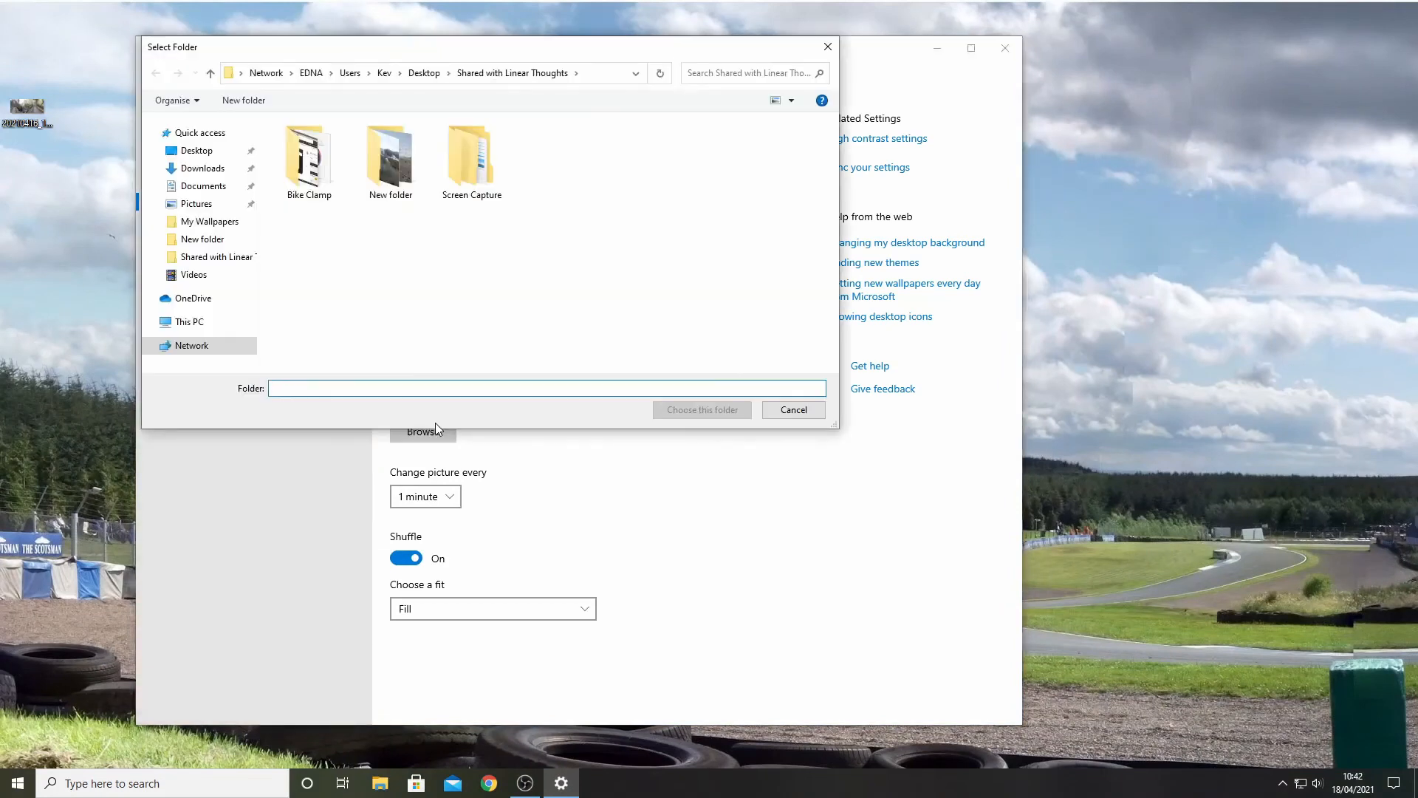
# Step: Choose Pictures > My Wallpapers as the slideshow album and close Settings
pyautogui.click(196, 204)
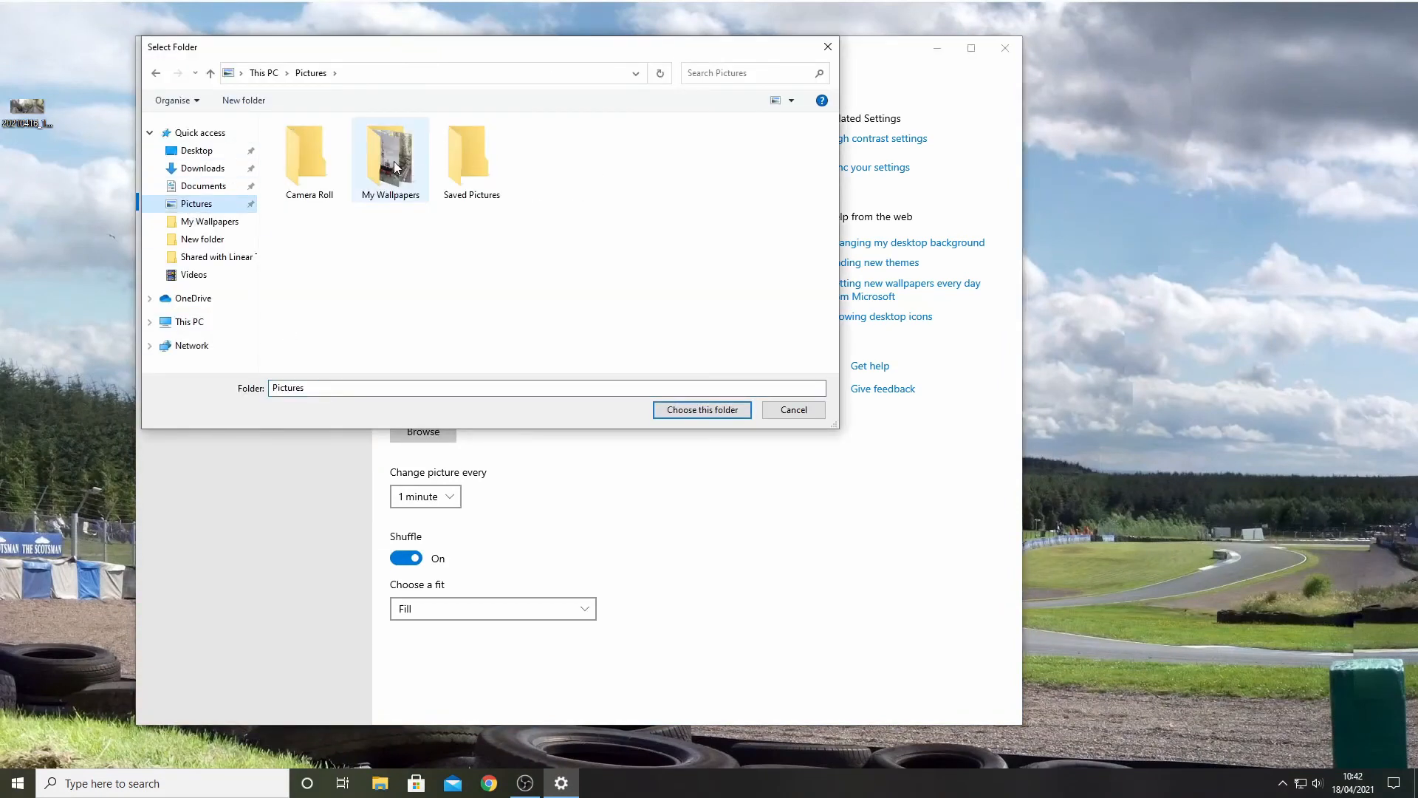
pyautogui.click(701, 408)
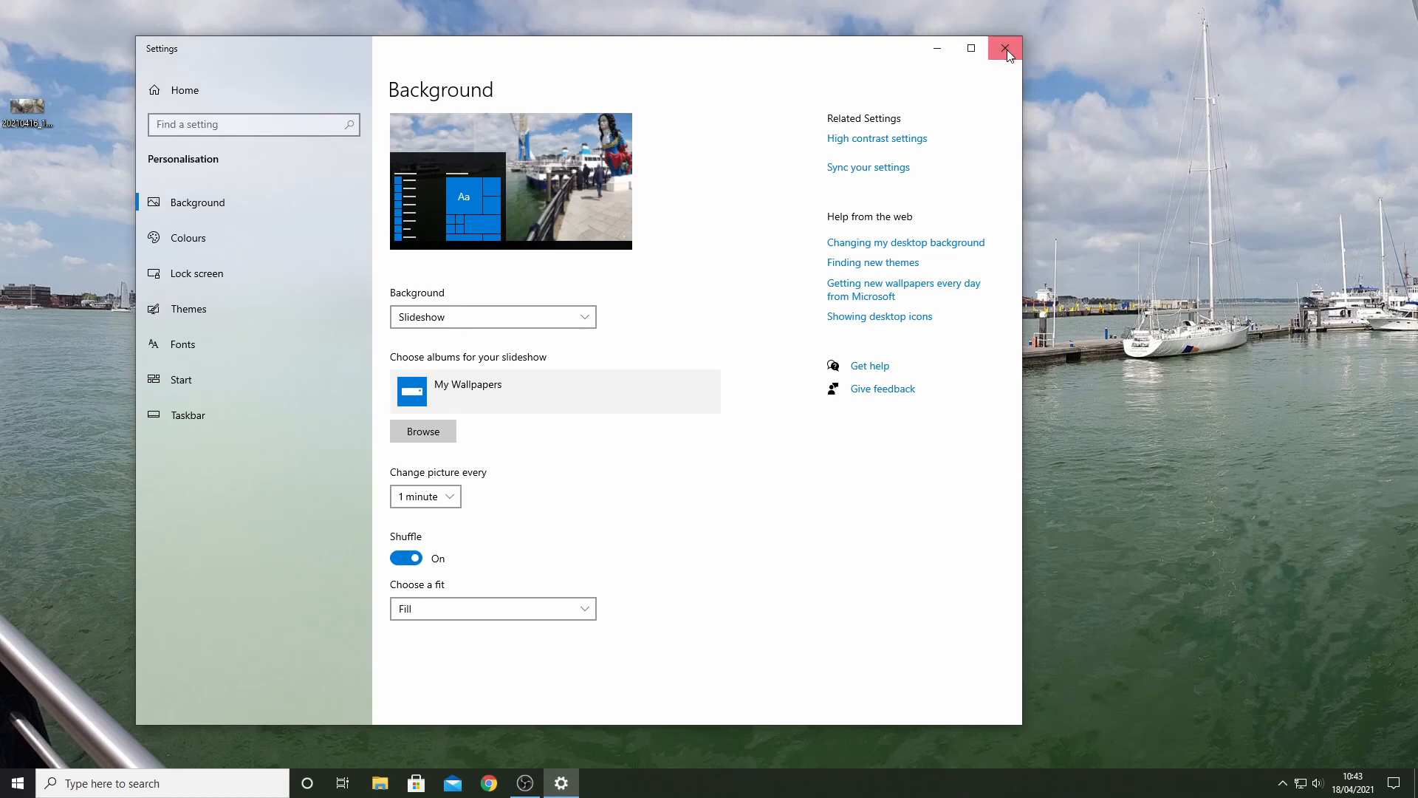
pyautogui.click(1004, 48)
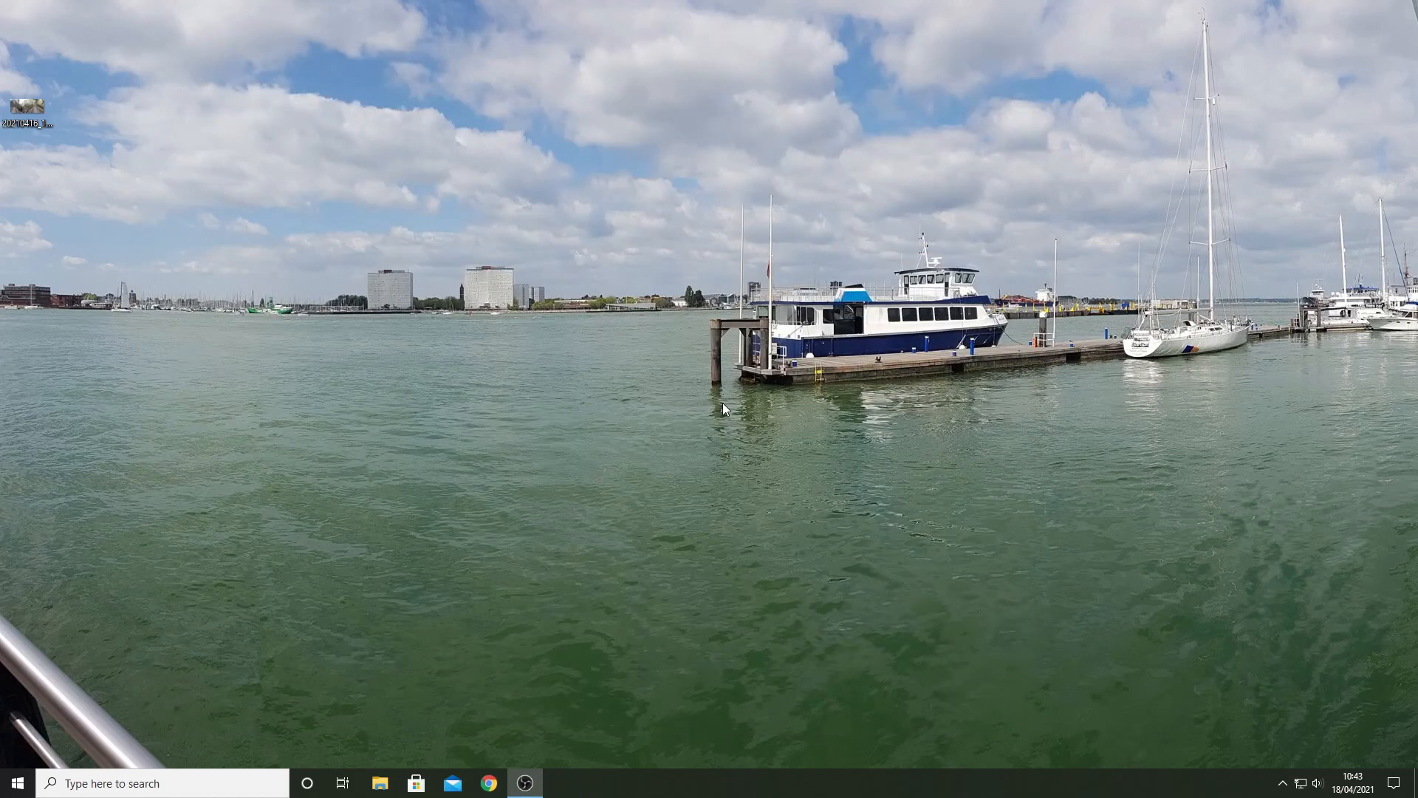